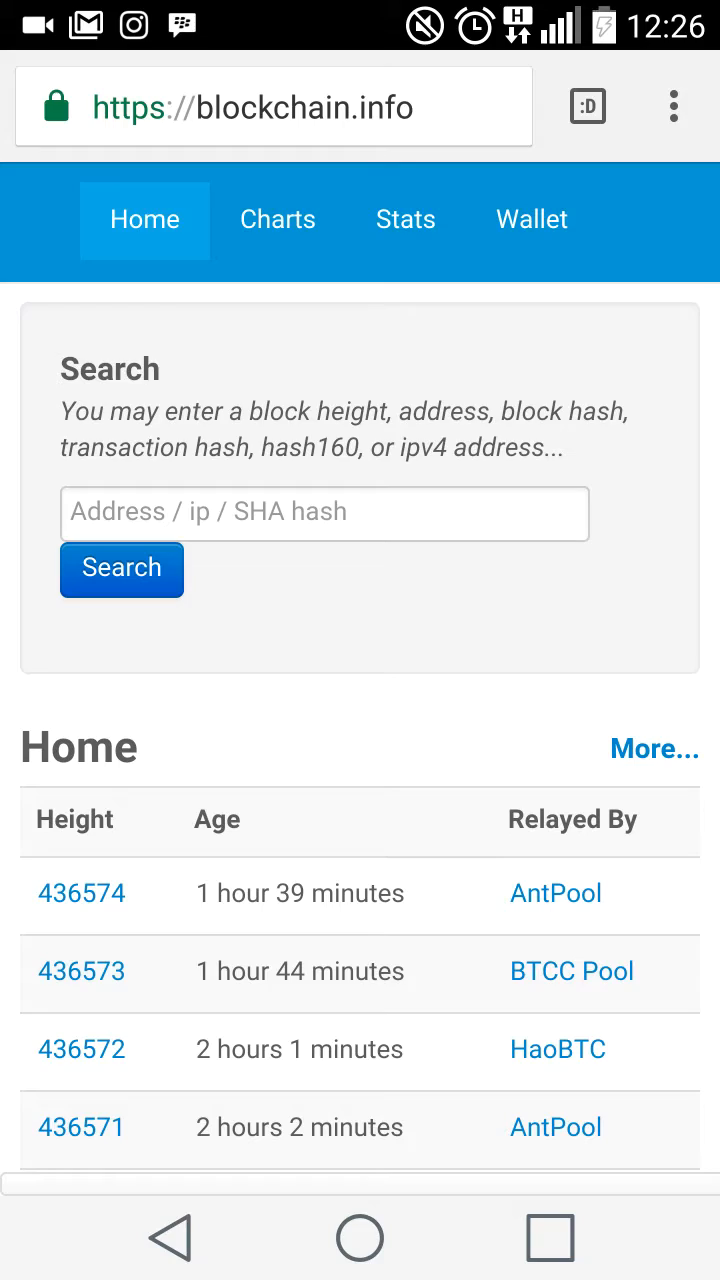
- Reach the Wallet section from the Blockchain.info home page navigation
scroll(down, 3)
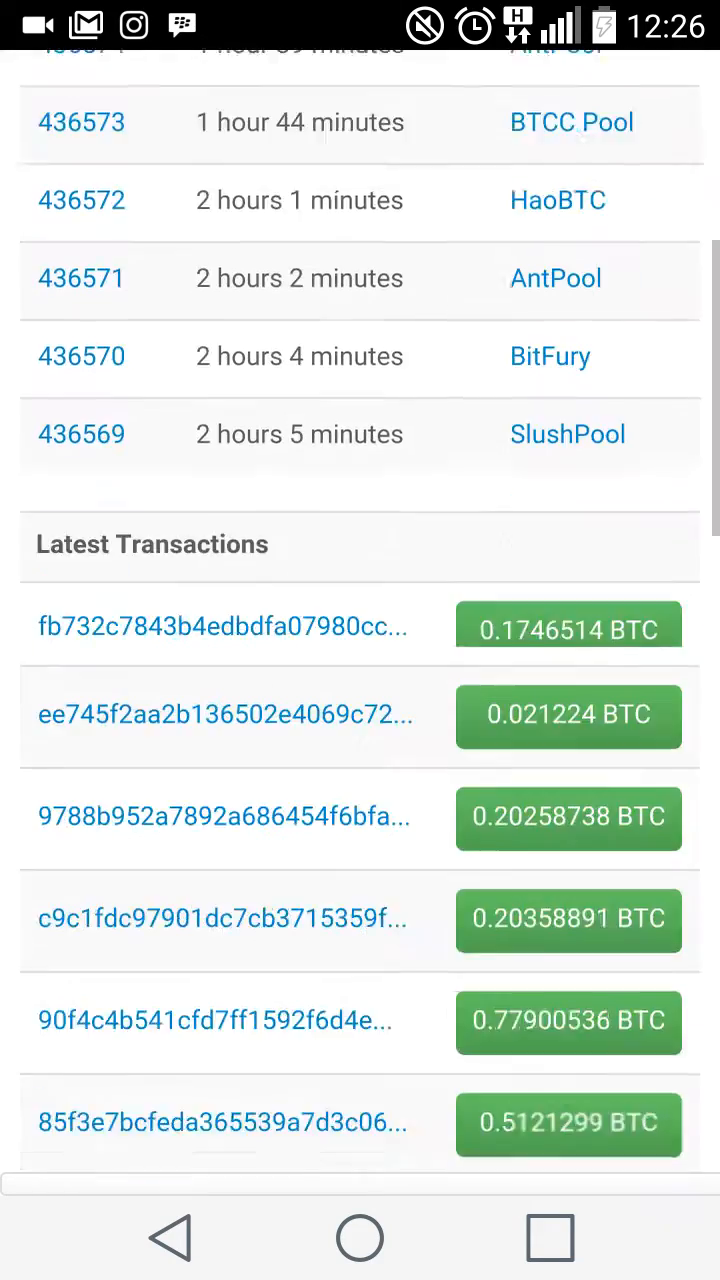
scroll(down, 3)
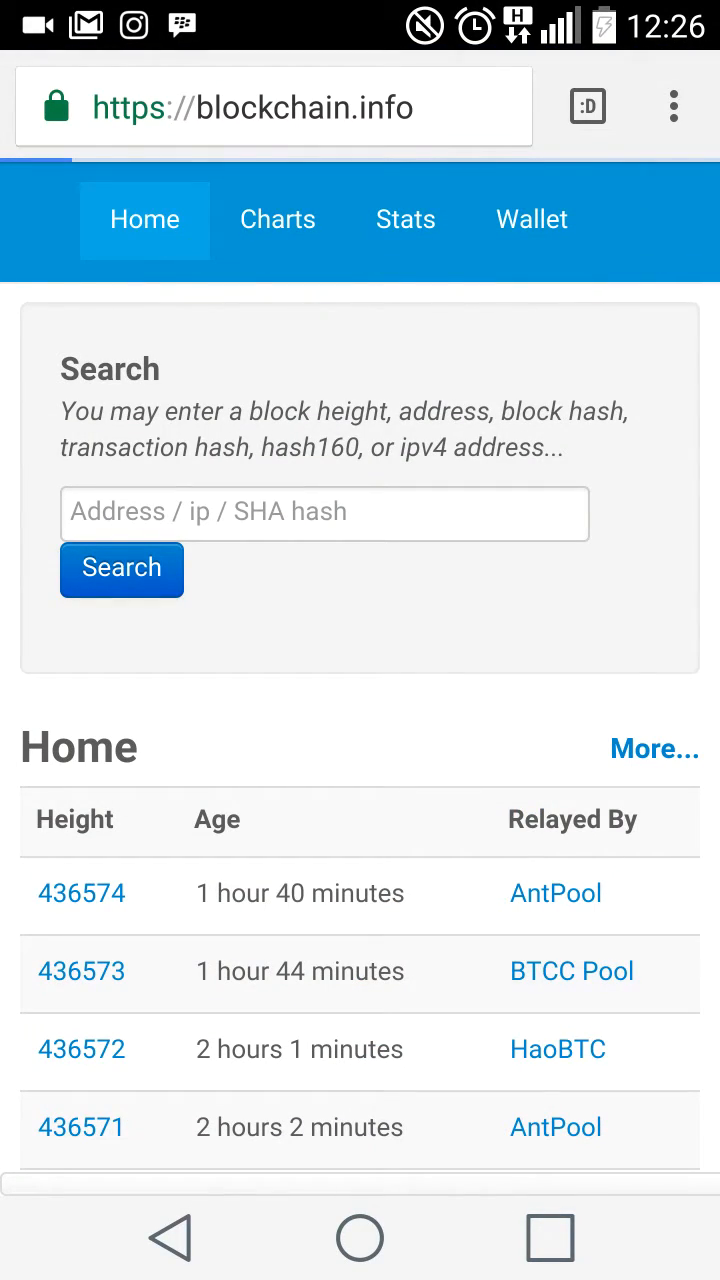
click(532, 220)
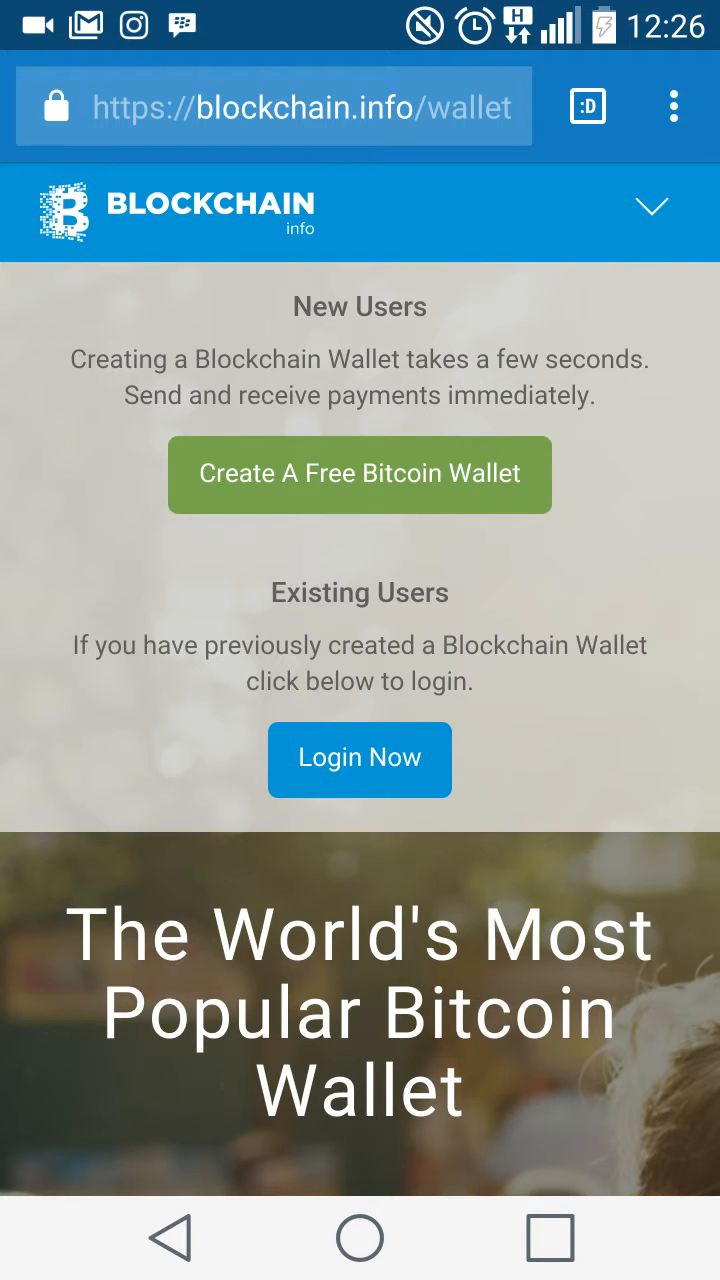
- Start 'Create A Free Bitcoin Wallet' so the empty email and password sign-up form appears
click(360, 474)
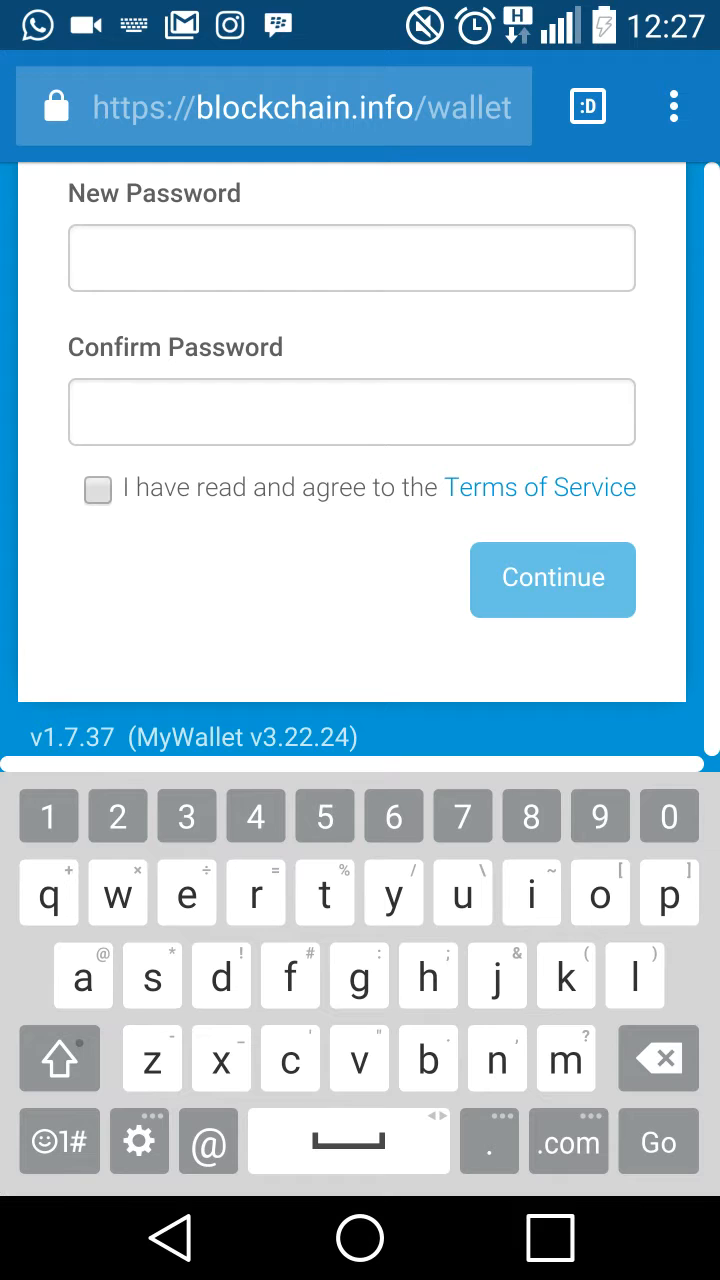
scroll(up, 3)
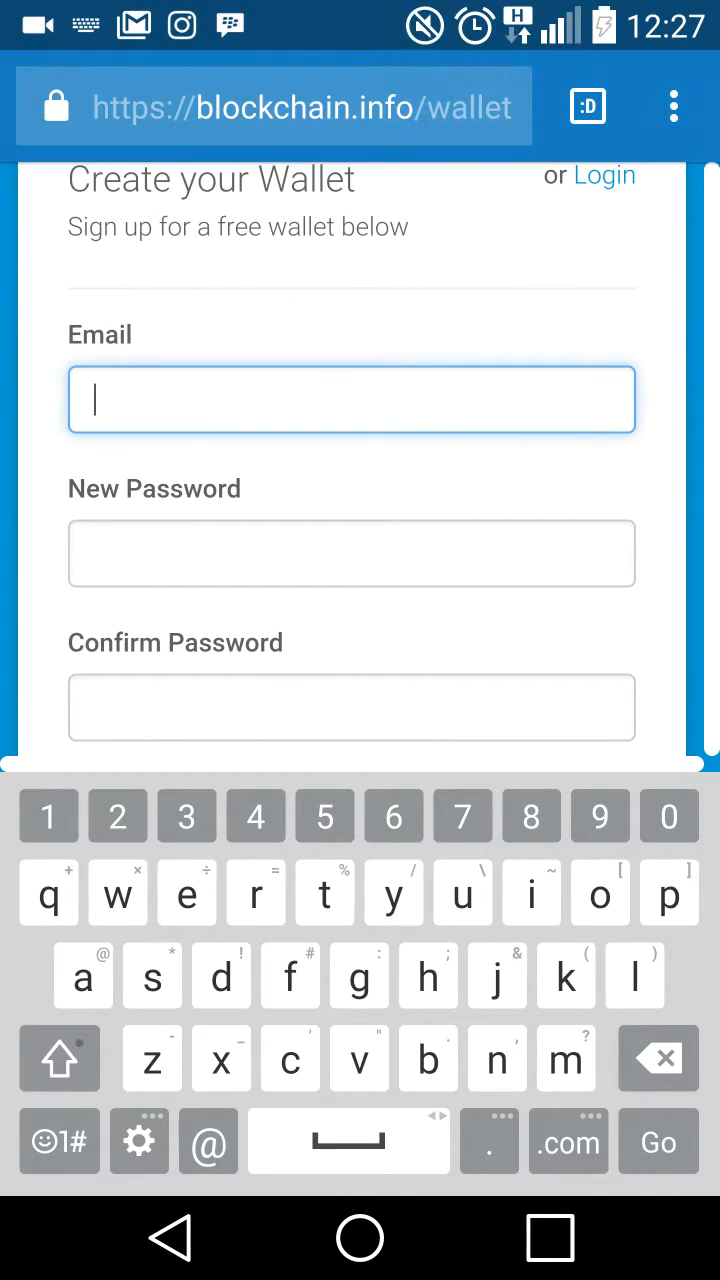
click(352, 552)
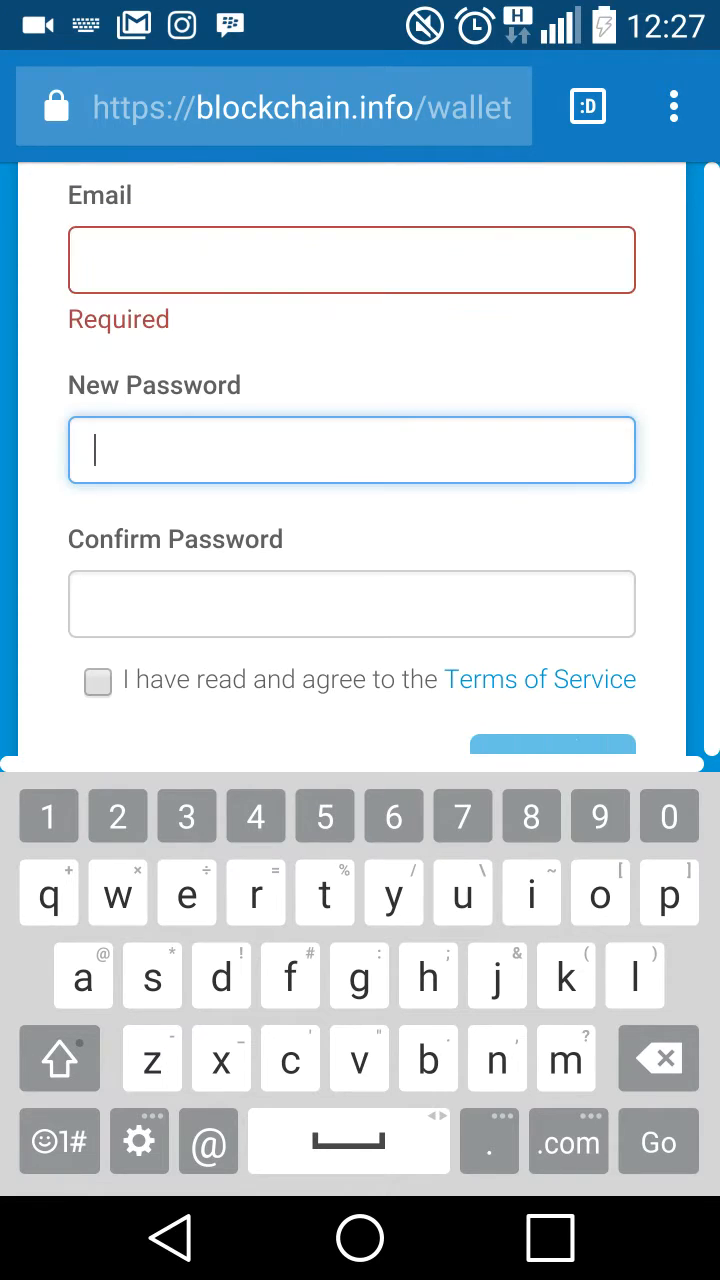
click(352, 448)
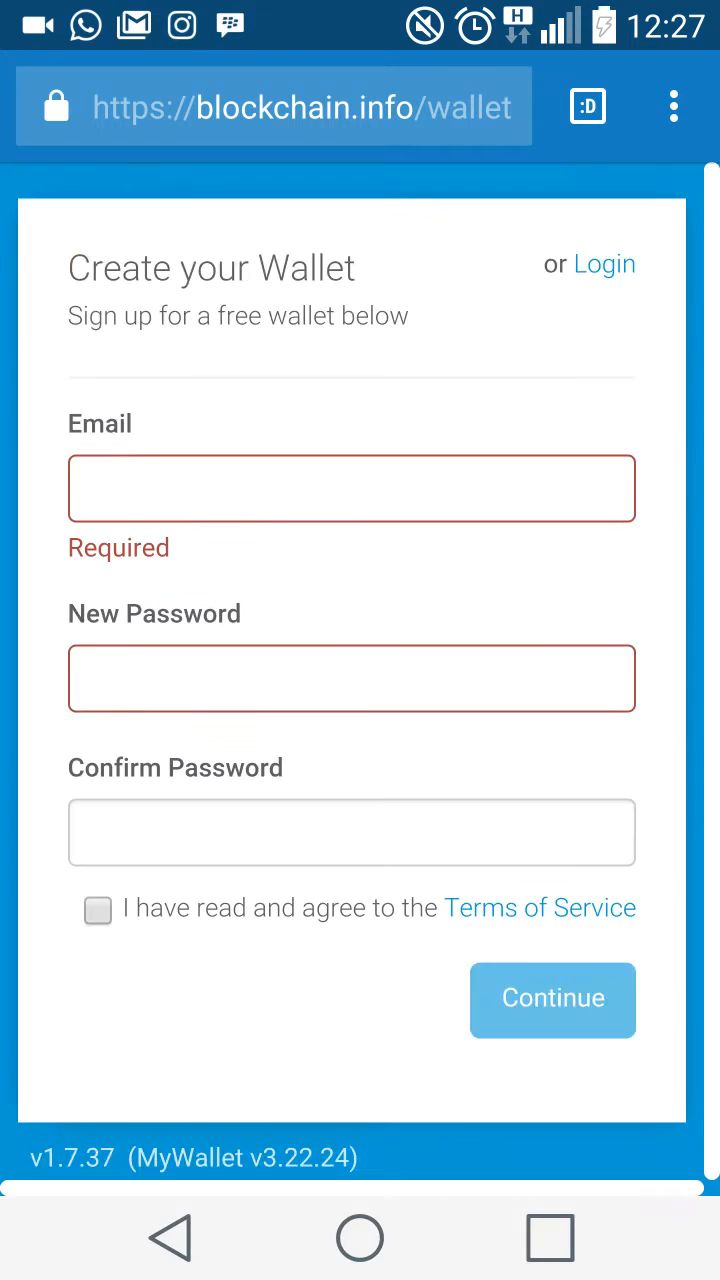
click(352, 488)
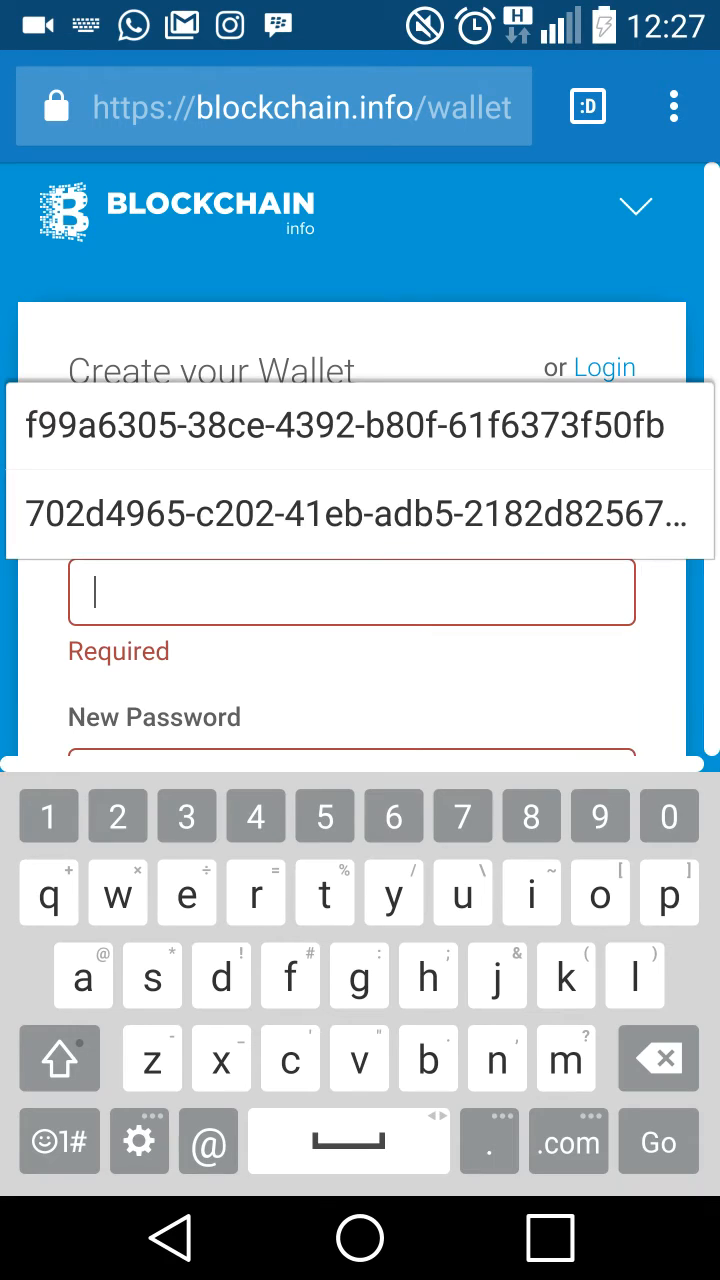
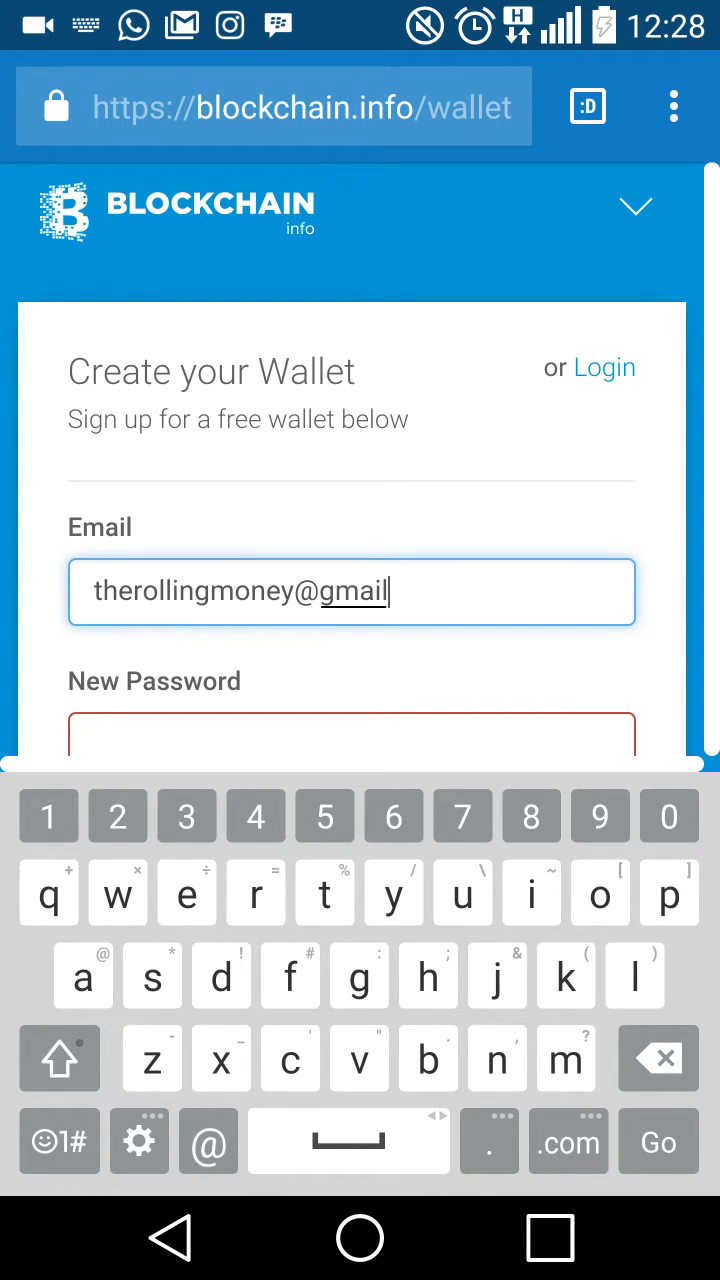
click(350, 740)
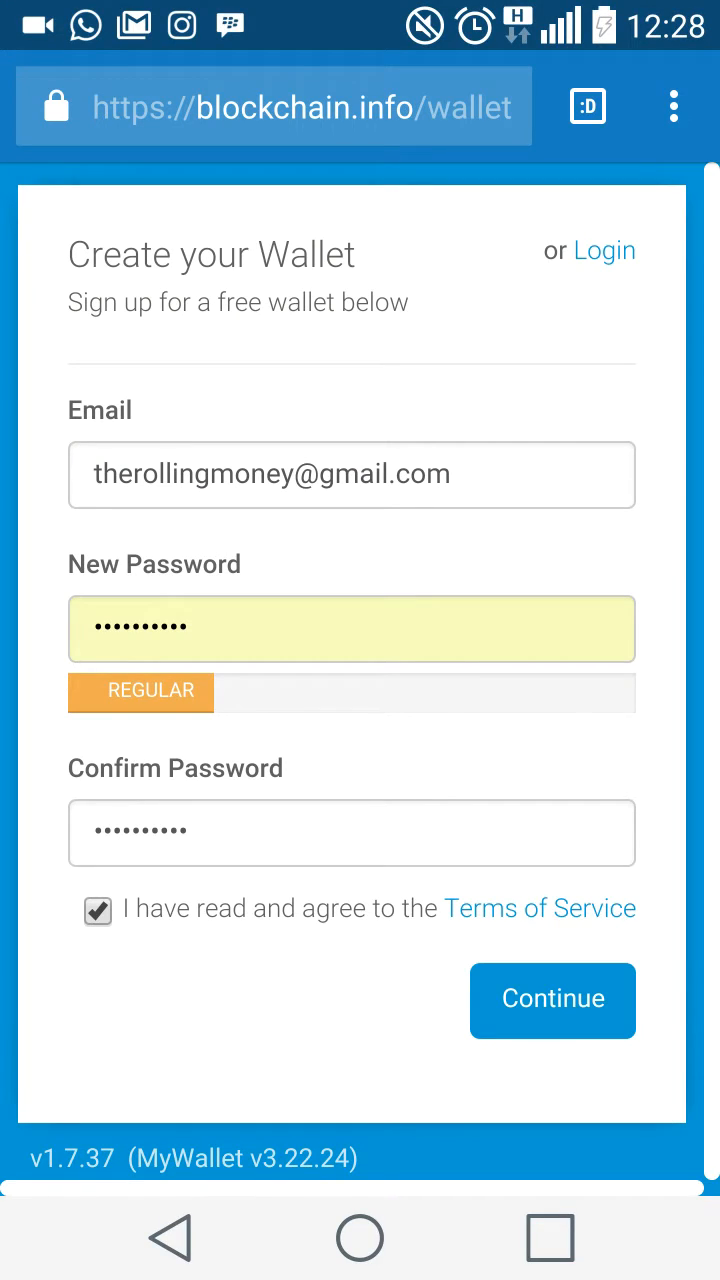
- Continue to create the wallet, dismiss the 'Wallet created' notice and let the dashboard load
click(552, 1000)
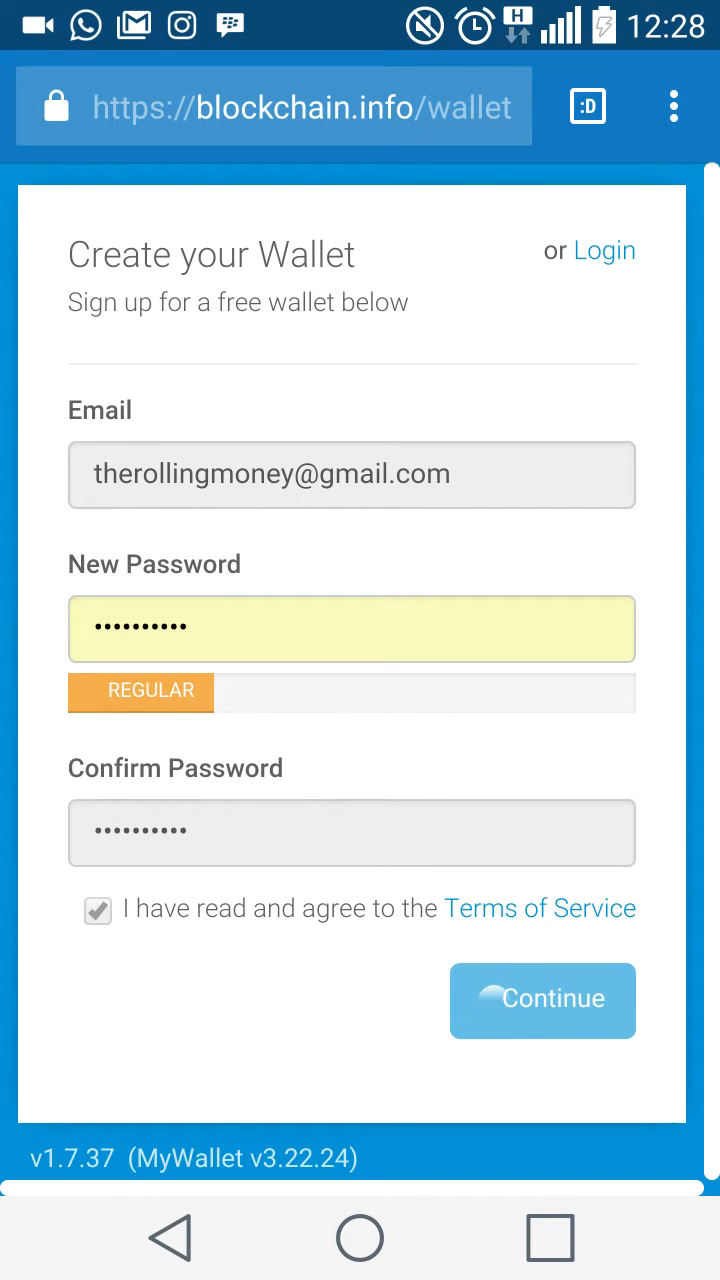
click(544, 1000)
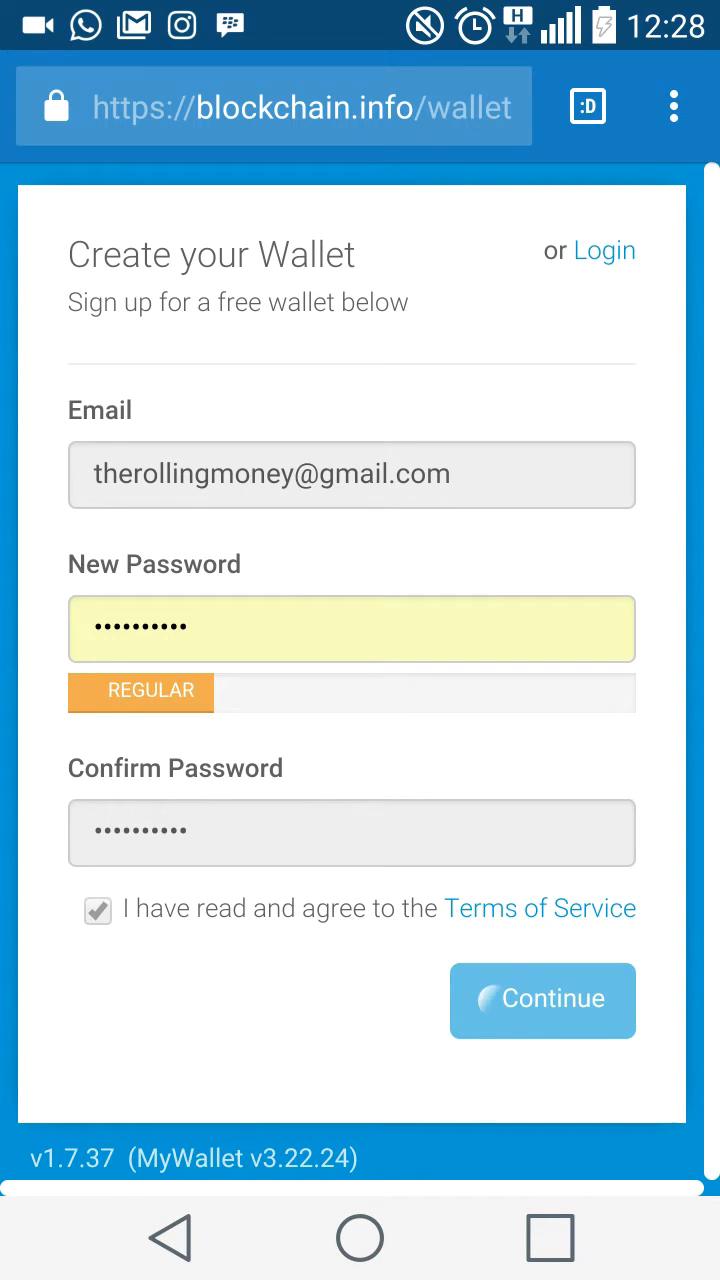
click(544, 1000)
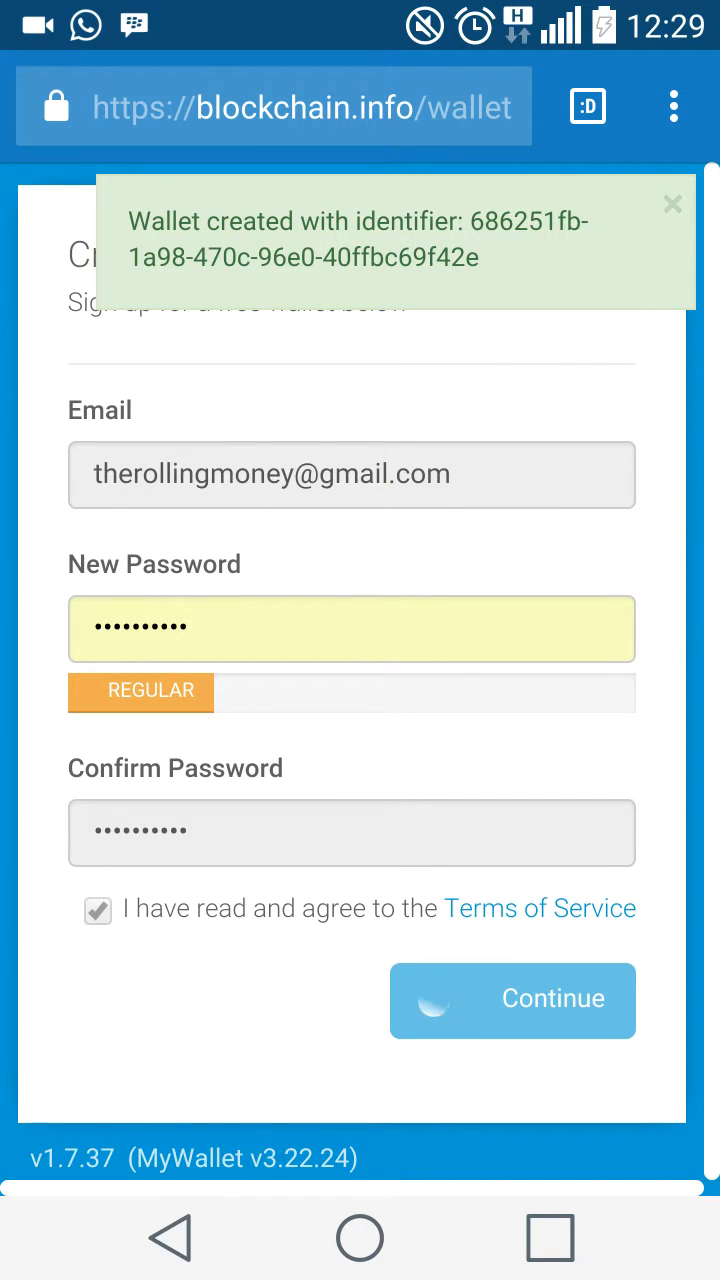
click(672, 204)
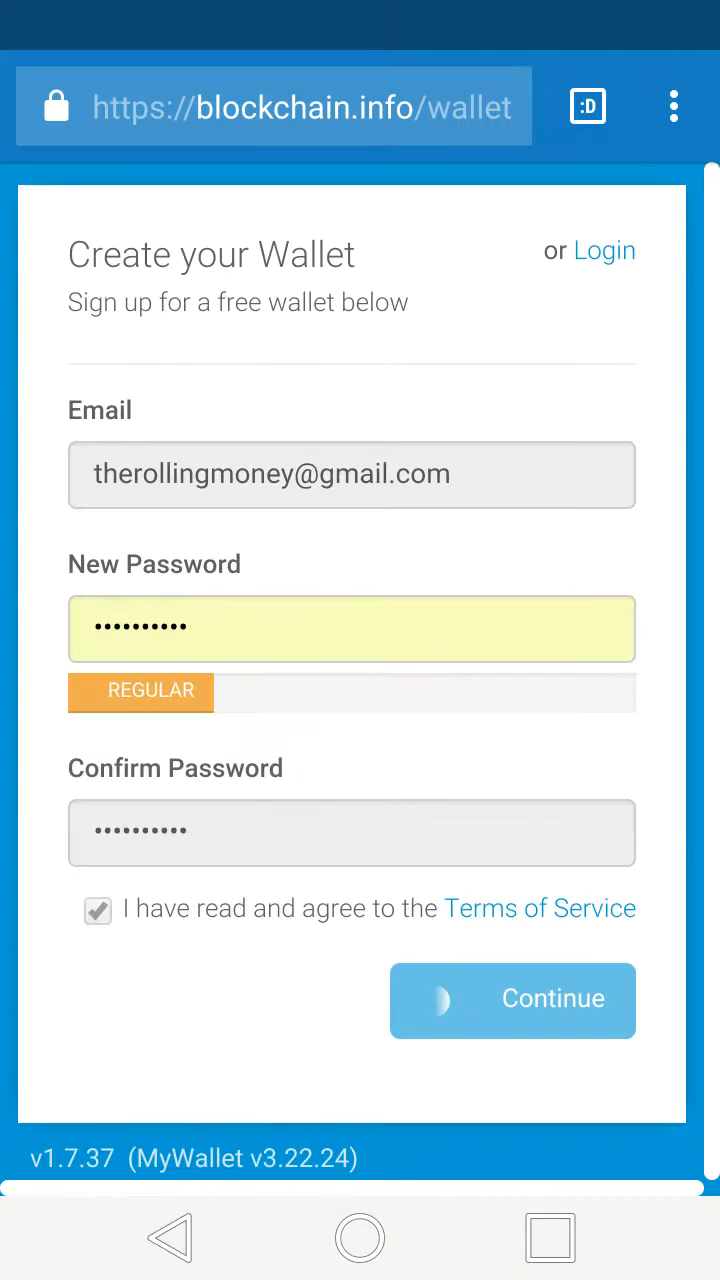
click(512, 1000)
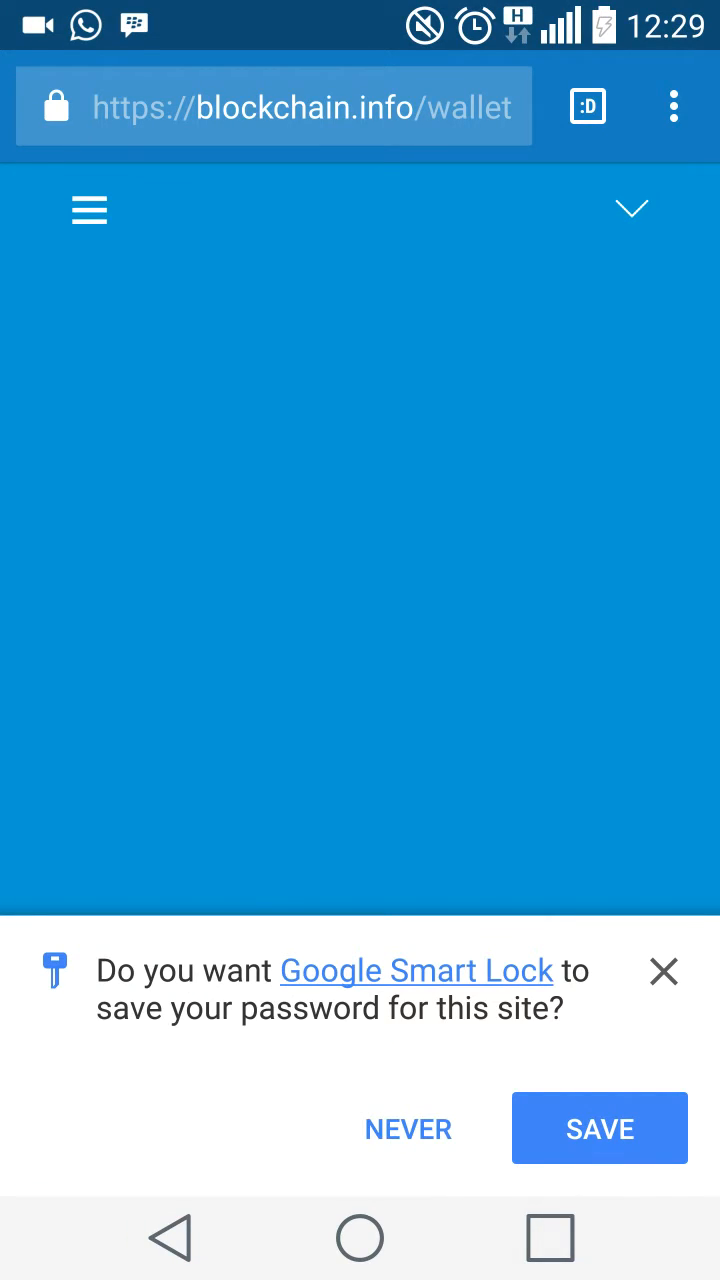
- Return to the browser, close the welcome message and view the 0 BTC balance and activity feed
click(550, 1238)
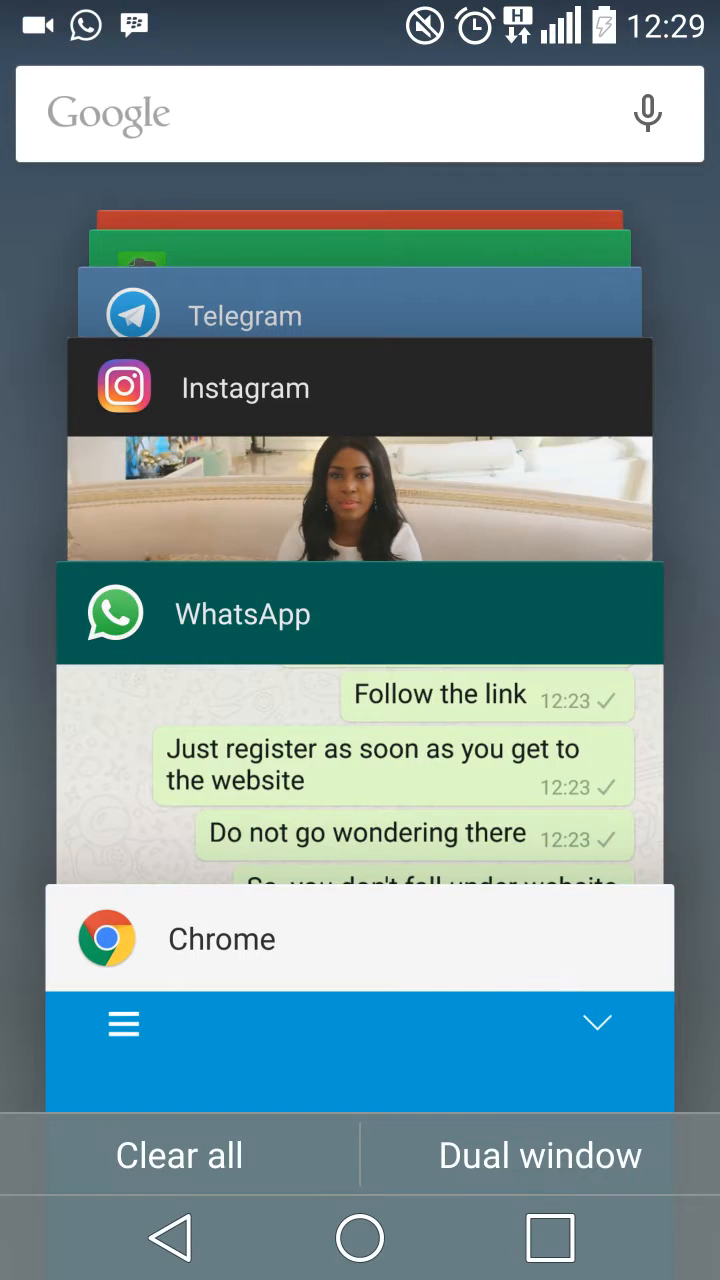
click(360, 936)
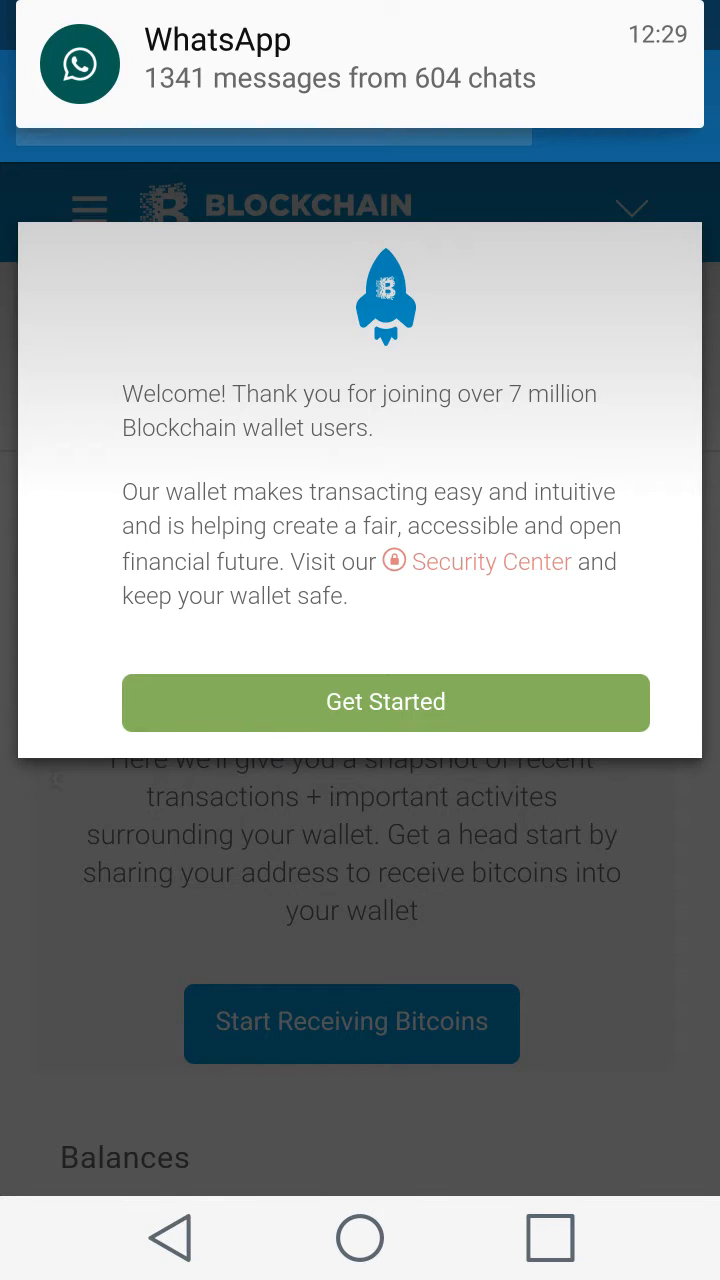
click(384, 700)
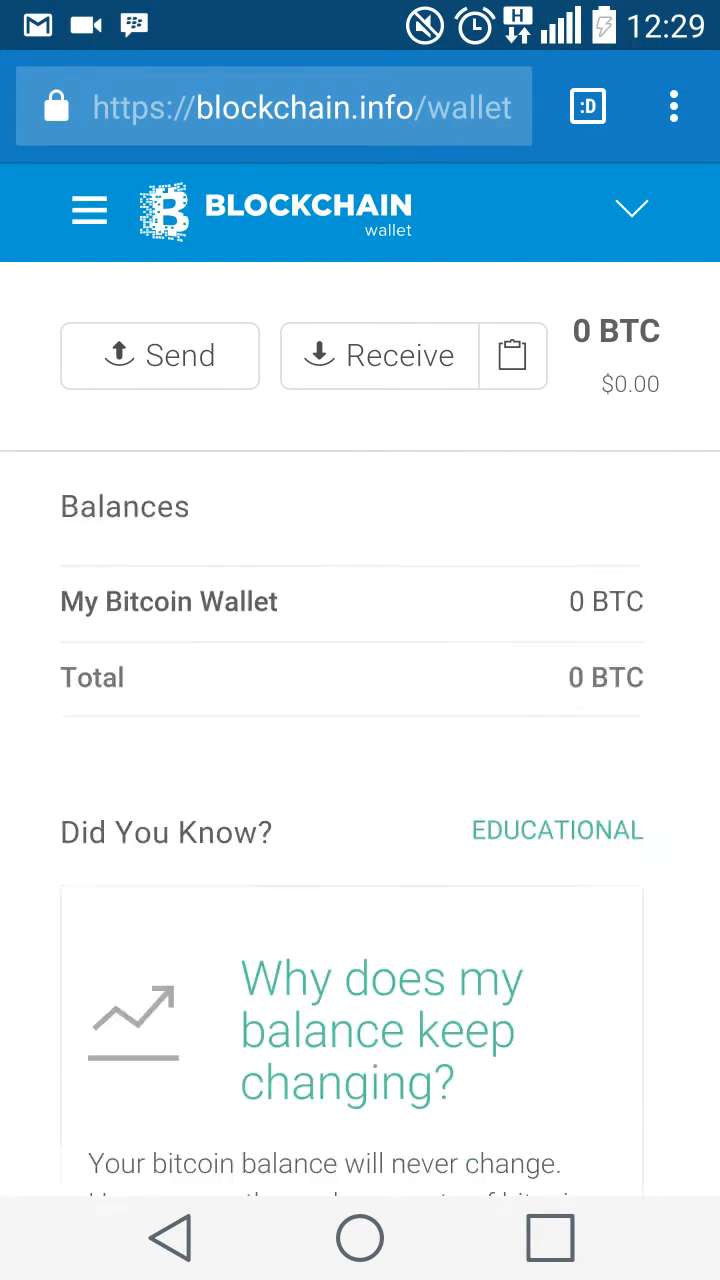
scroll(down, 3)
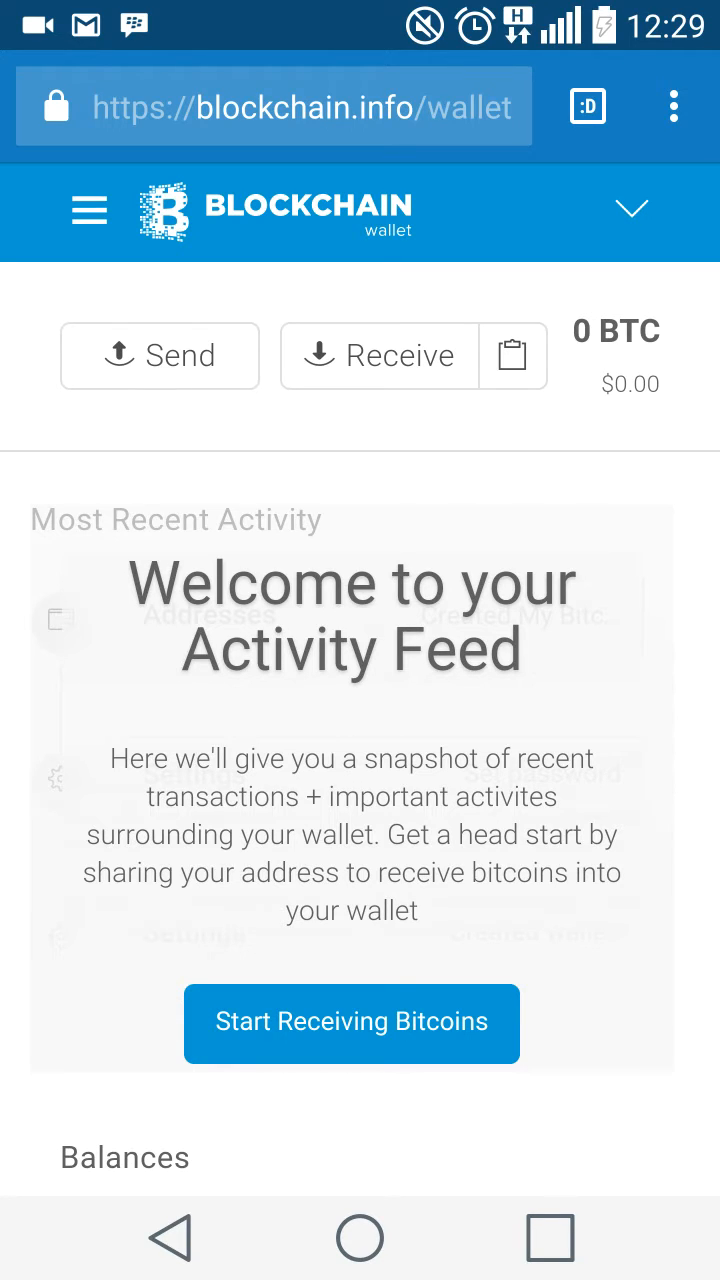
click(380, 356)
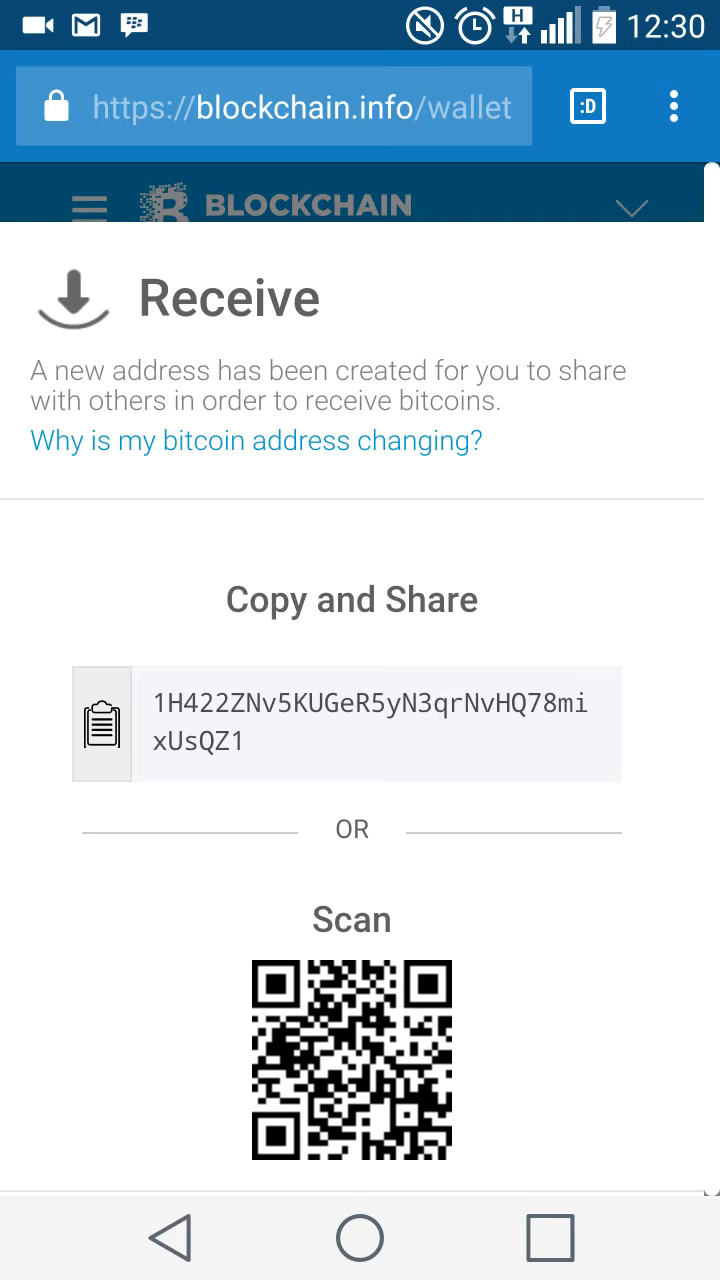
double_click(370, 704)
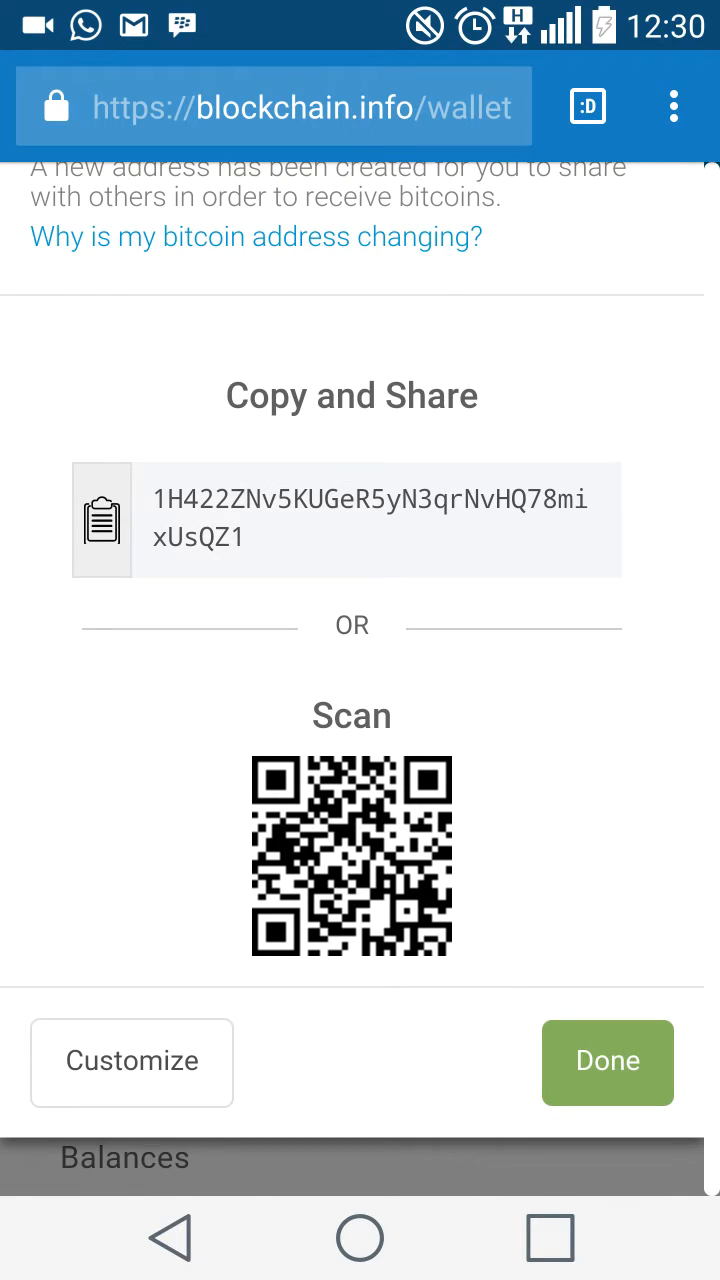
click(608, 1062)
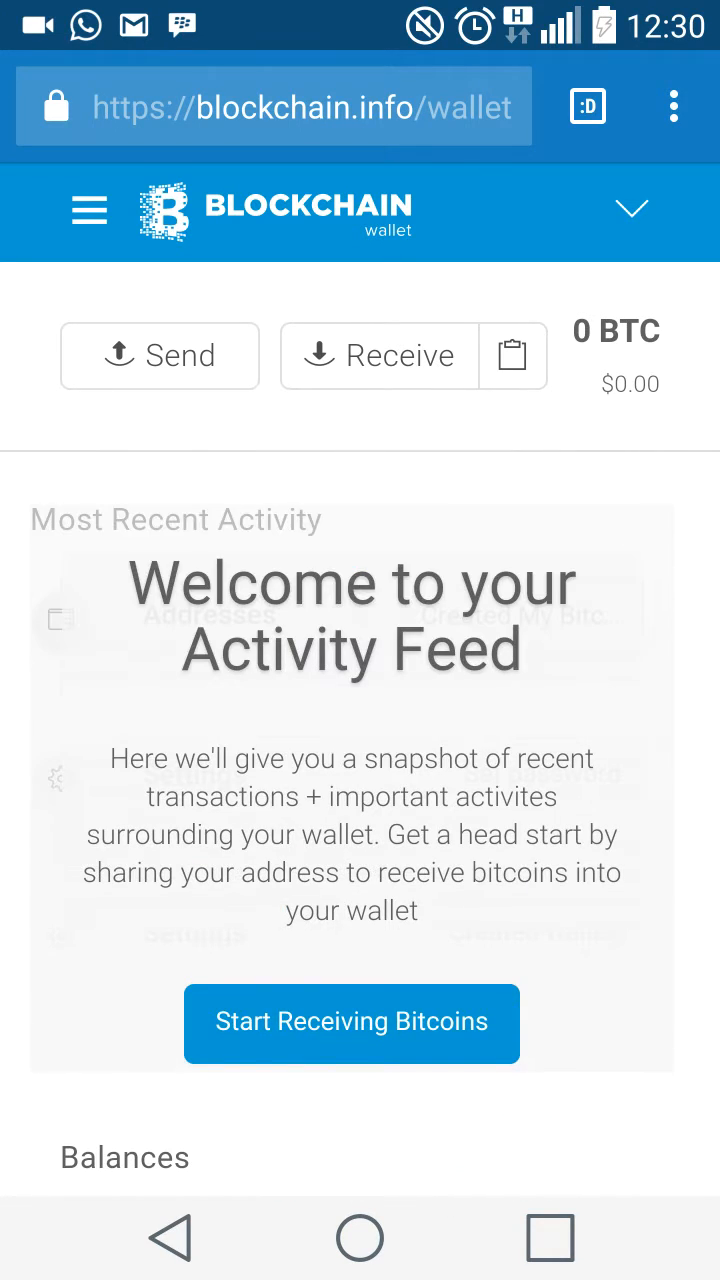
- Log out of the wallet and answer No Thanks to the feedback survey
click(632, 210)
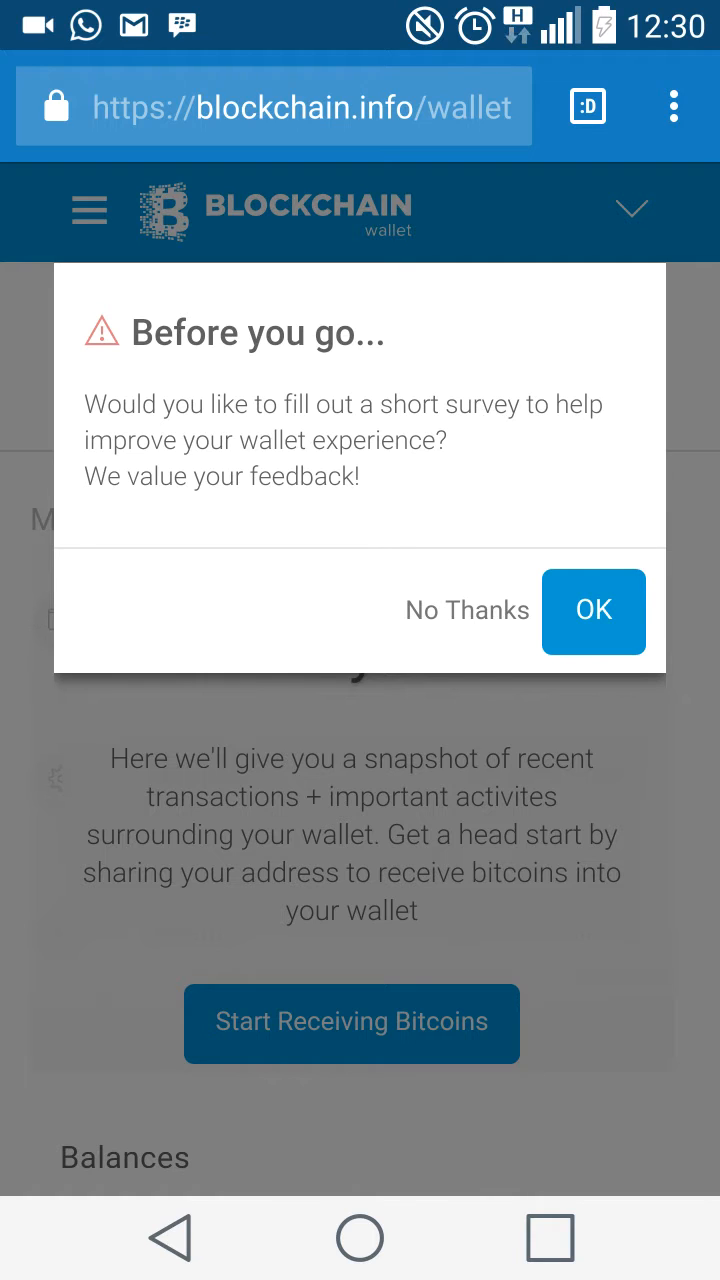
click(466, 610)
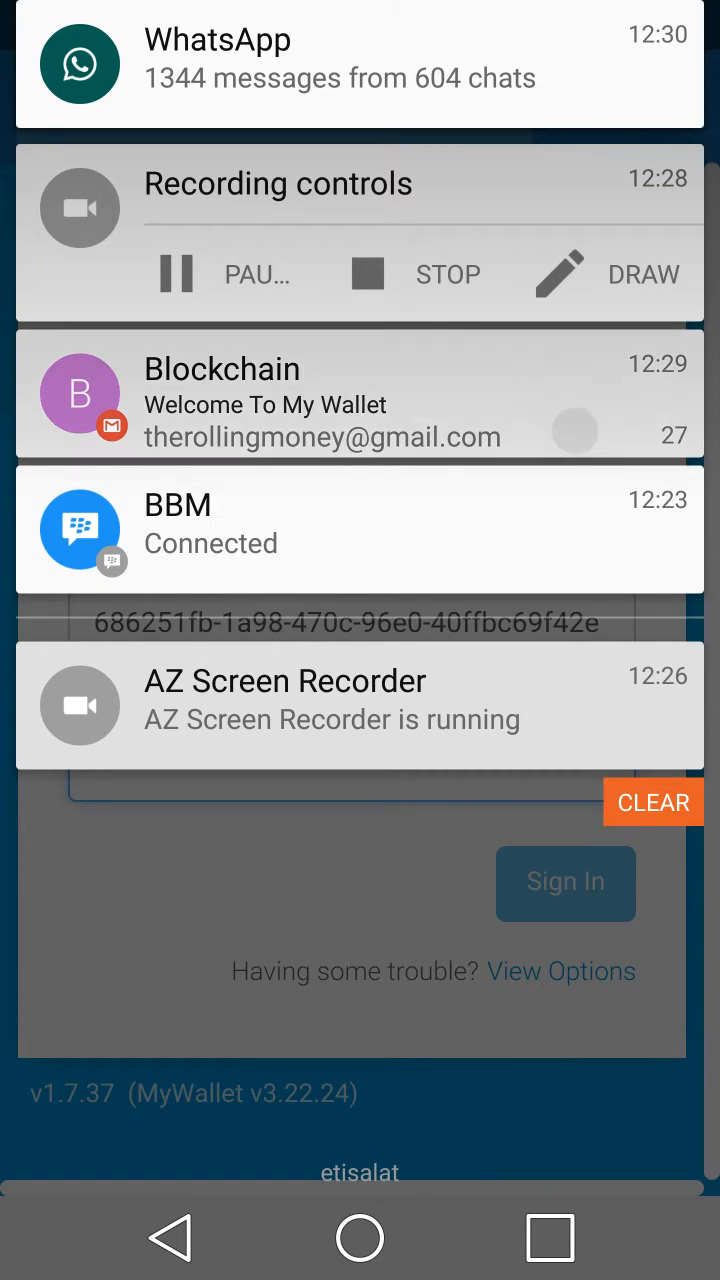
- Read the Welcome To My Wallet email in Gmail down to the wallet identifier
click(360, 396)
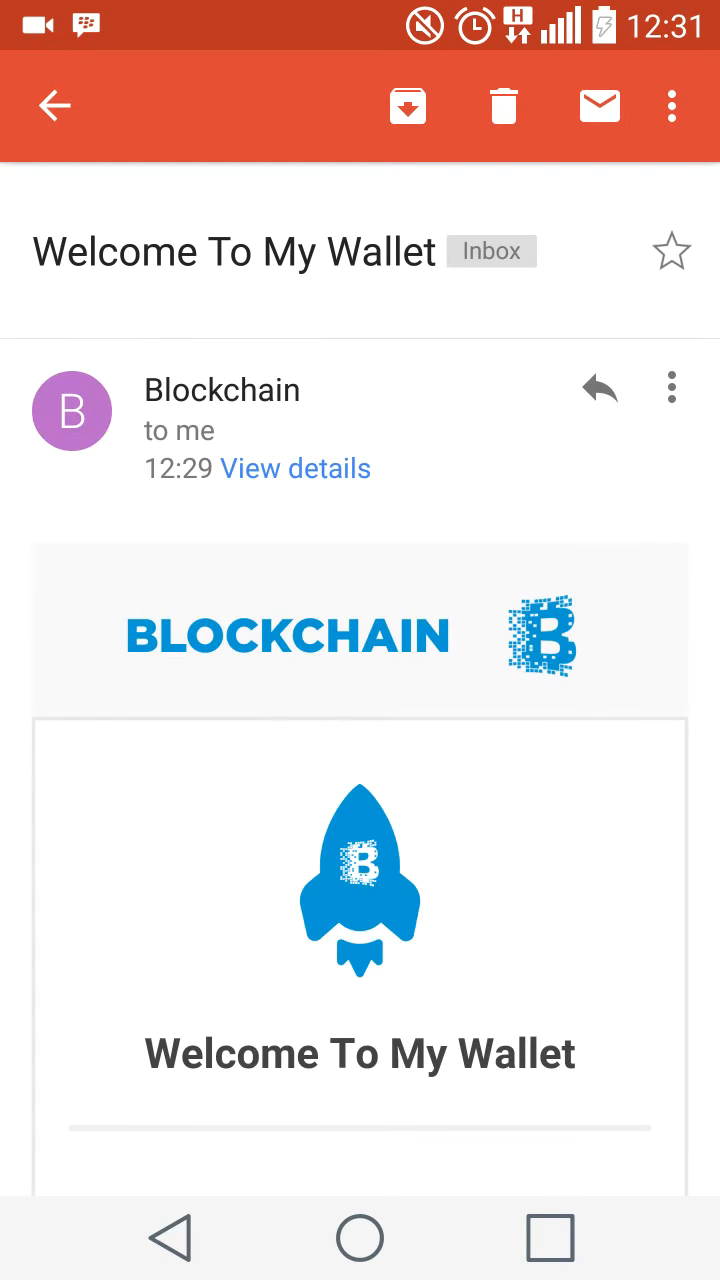
scroll(down, 3)
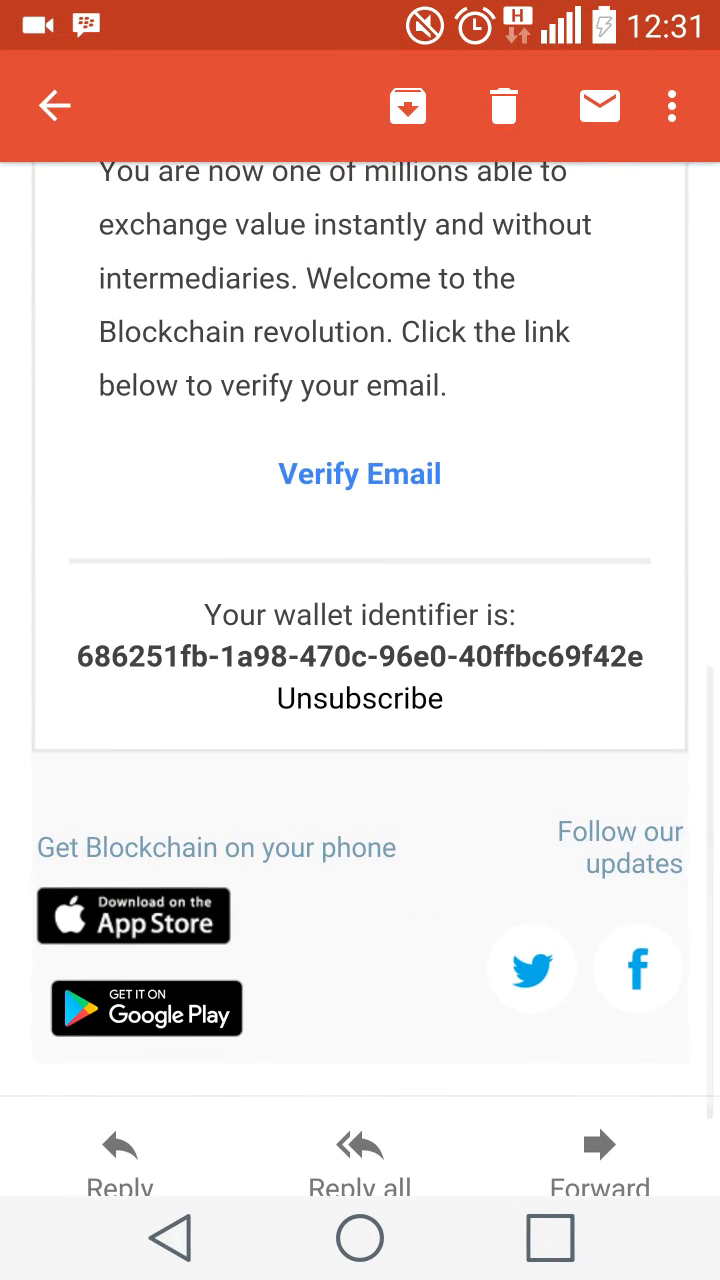
scroll(up, 3)
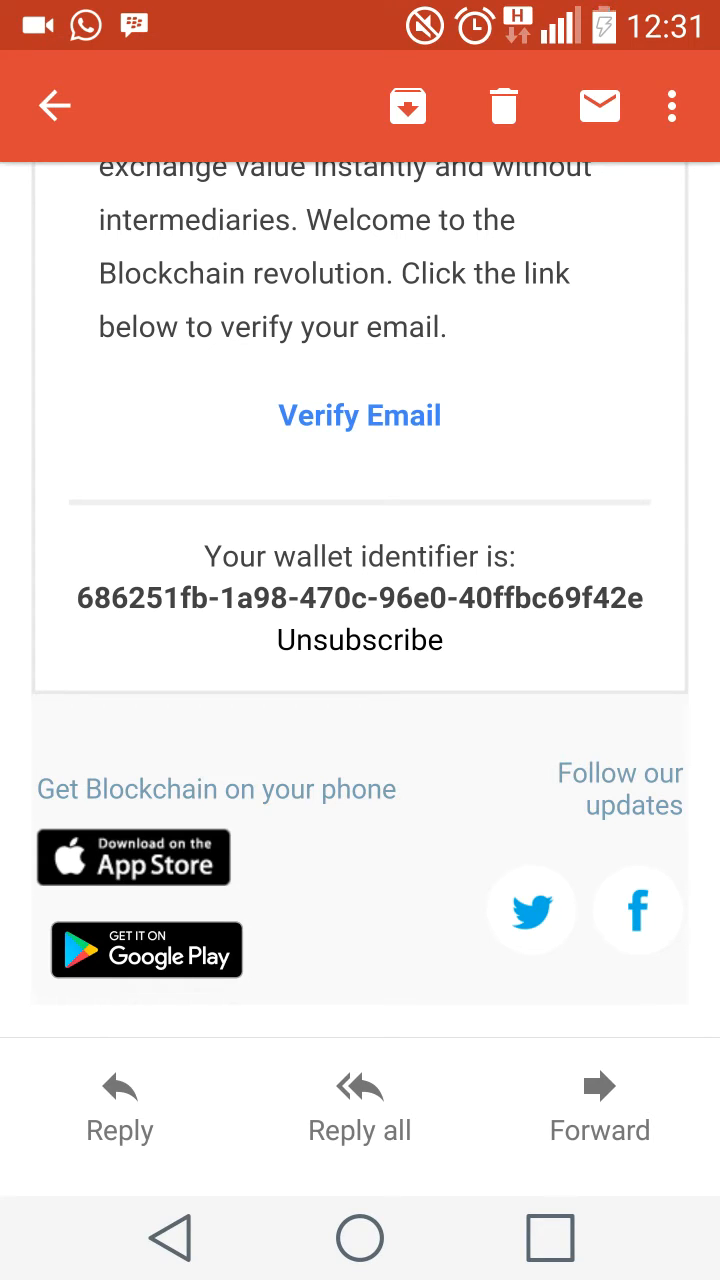
- Use recent apps to revisit the email, then switch back to the wallet sign-in page in Chrome
click(548, 1238)
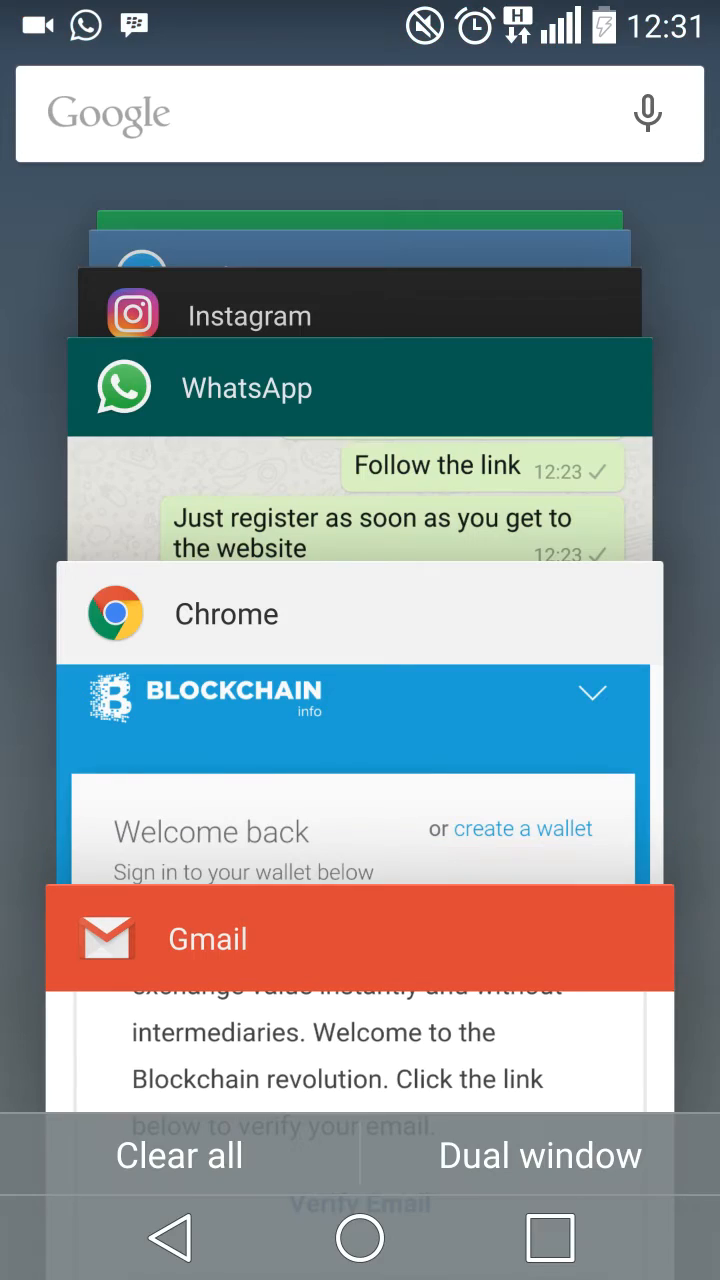
click(360, 938)
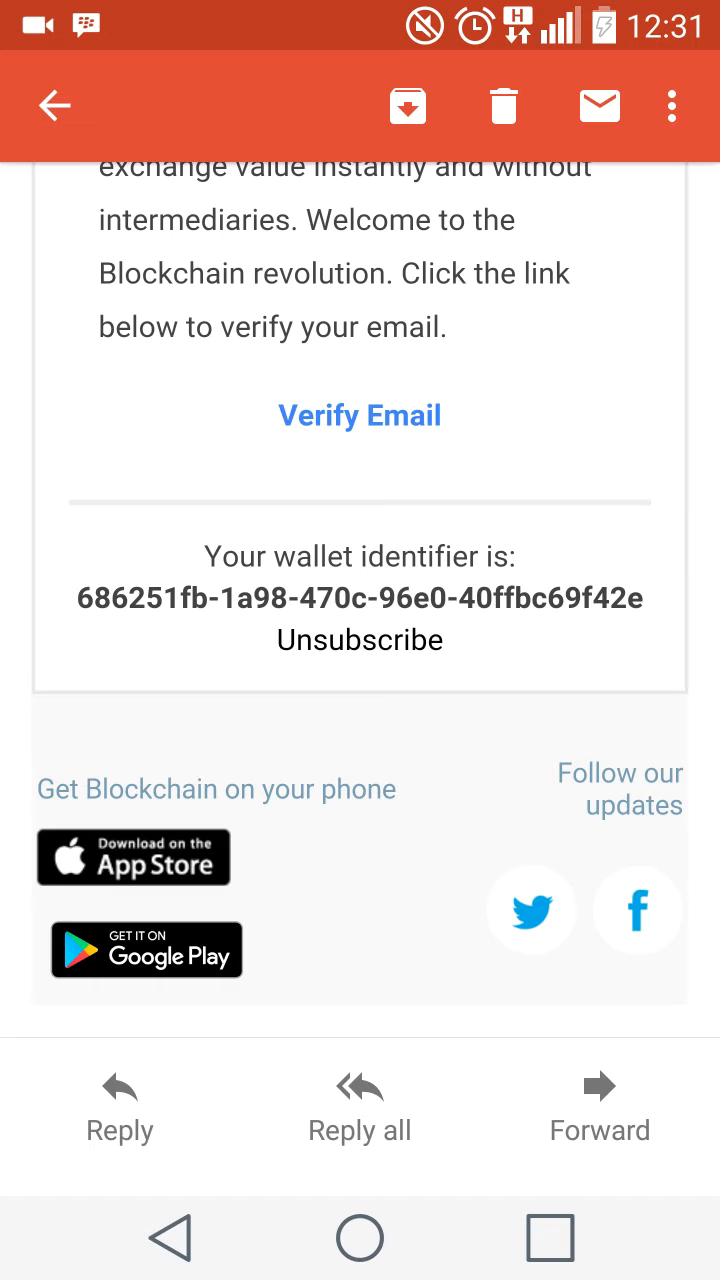
click(550, 1236)
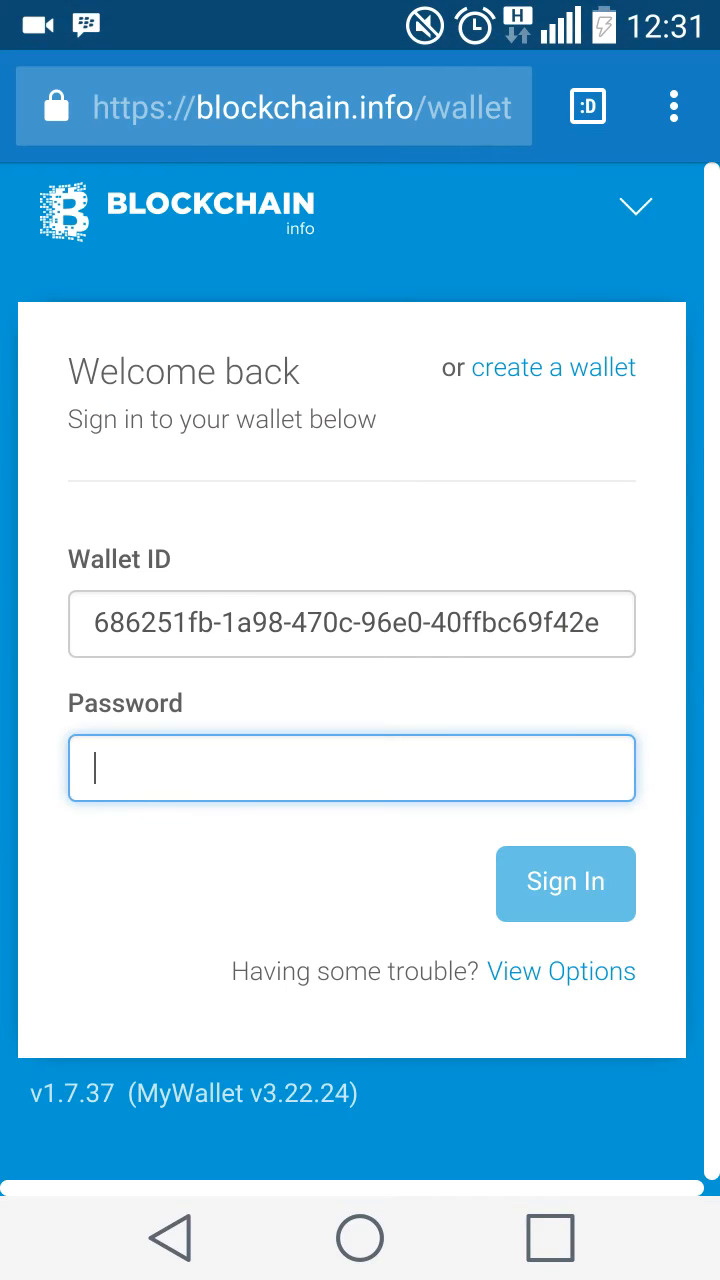
click(352, 768)
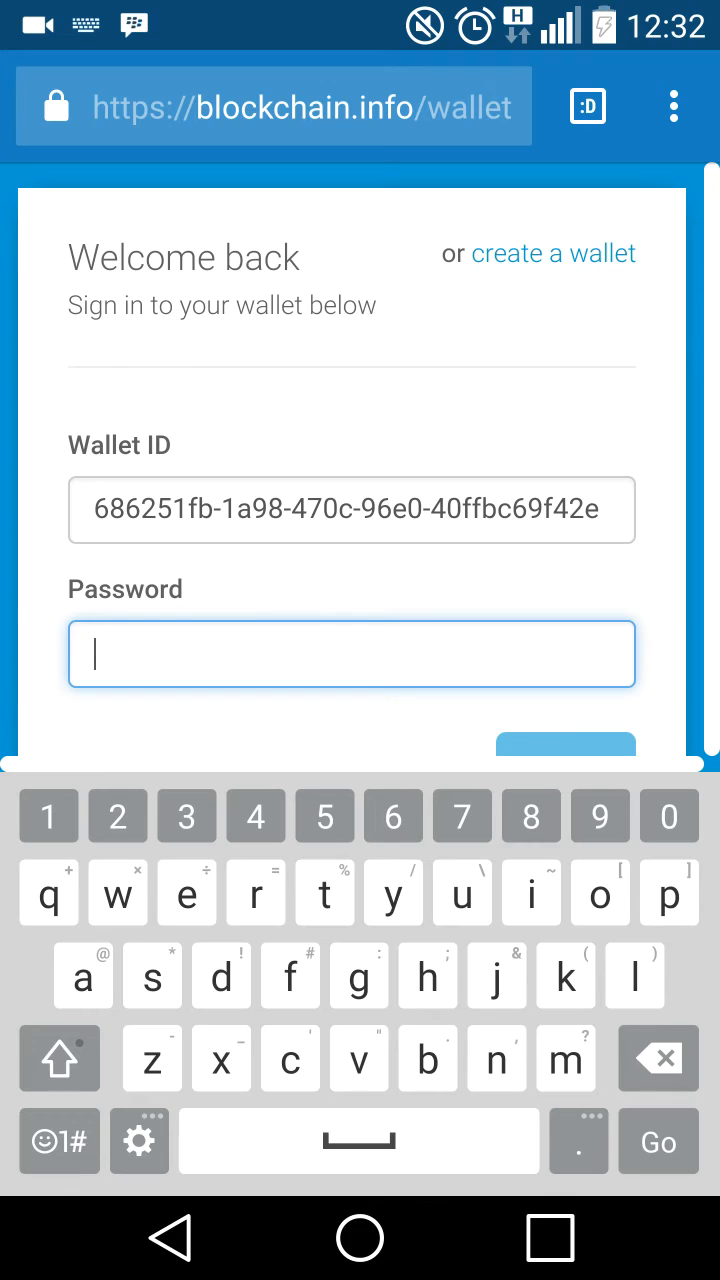
click(352, 510)
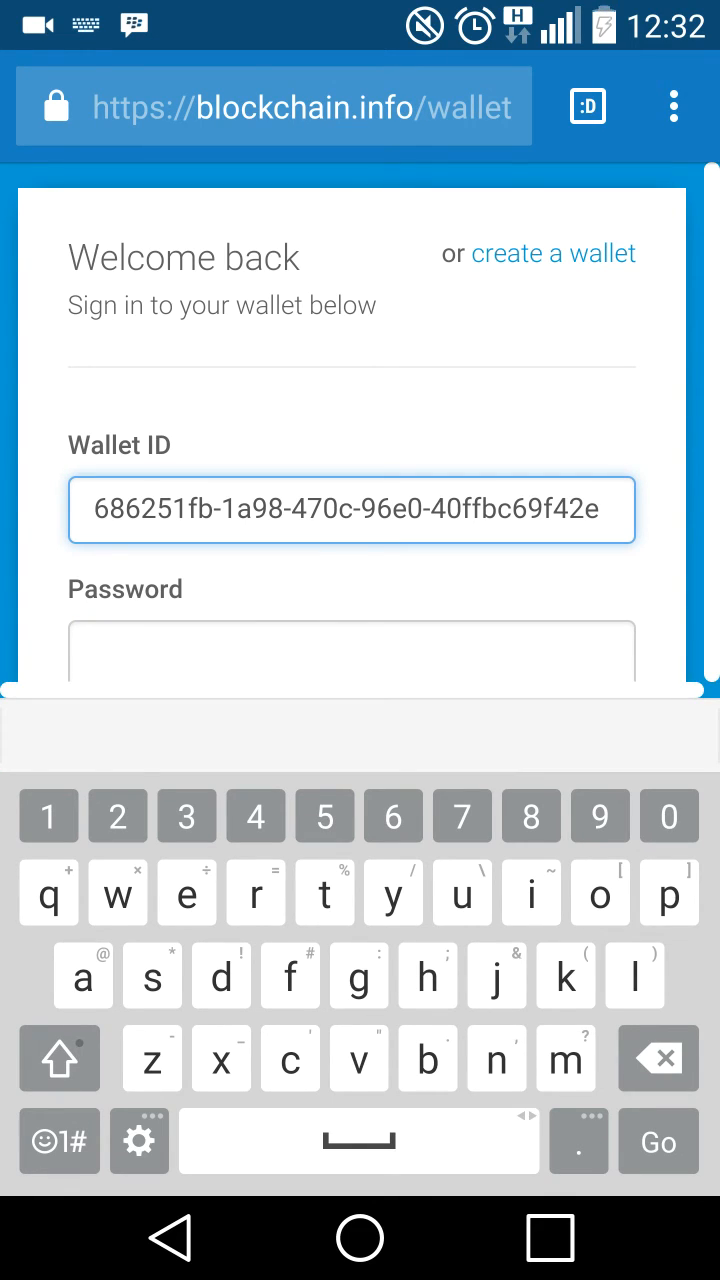
click(352, 654)
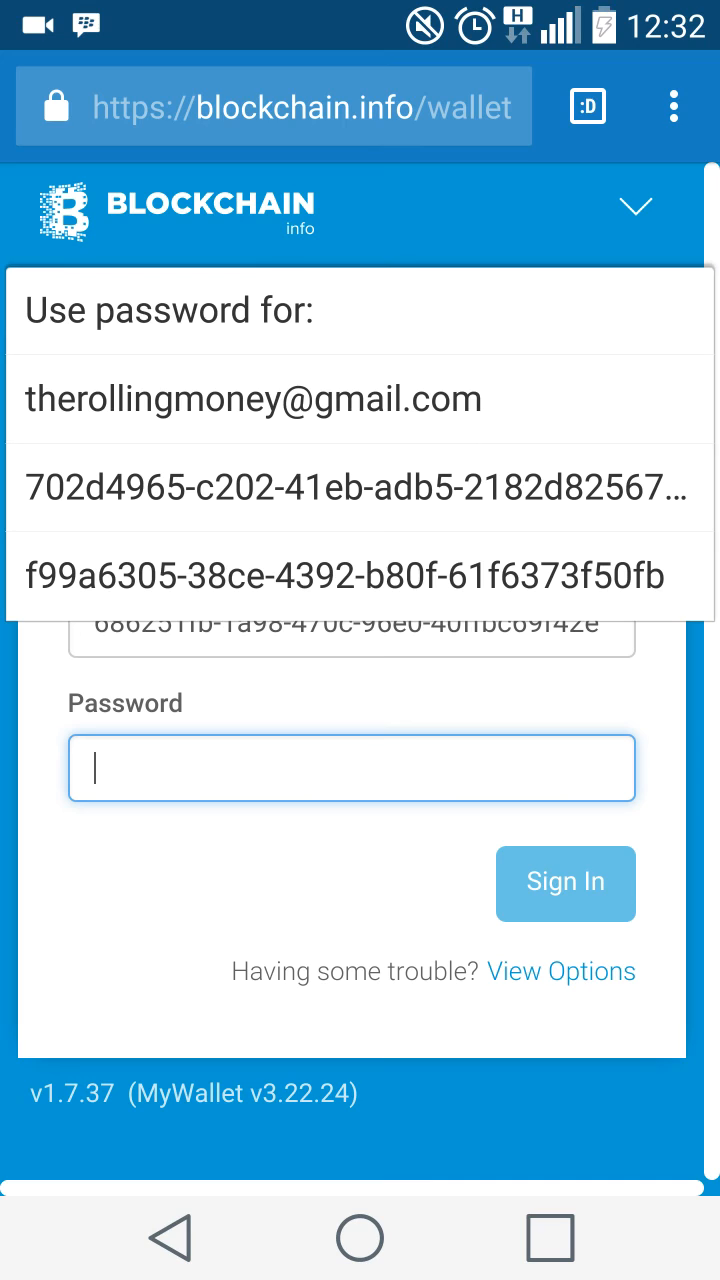
click(350, 768)
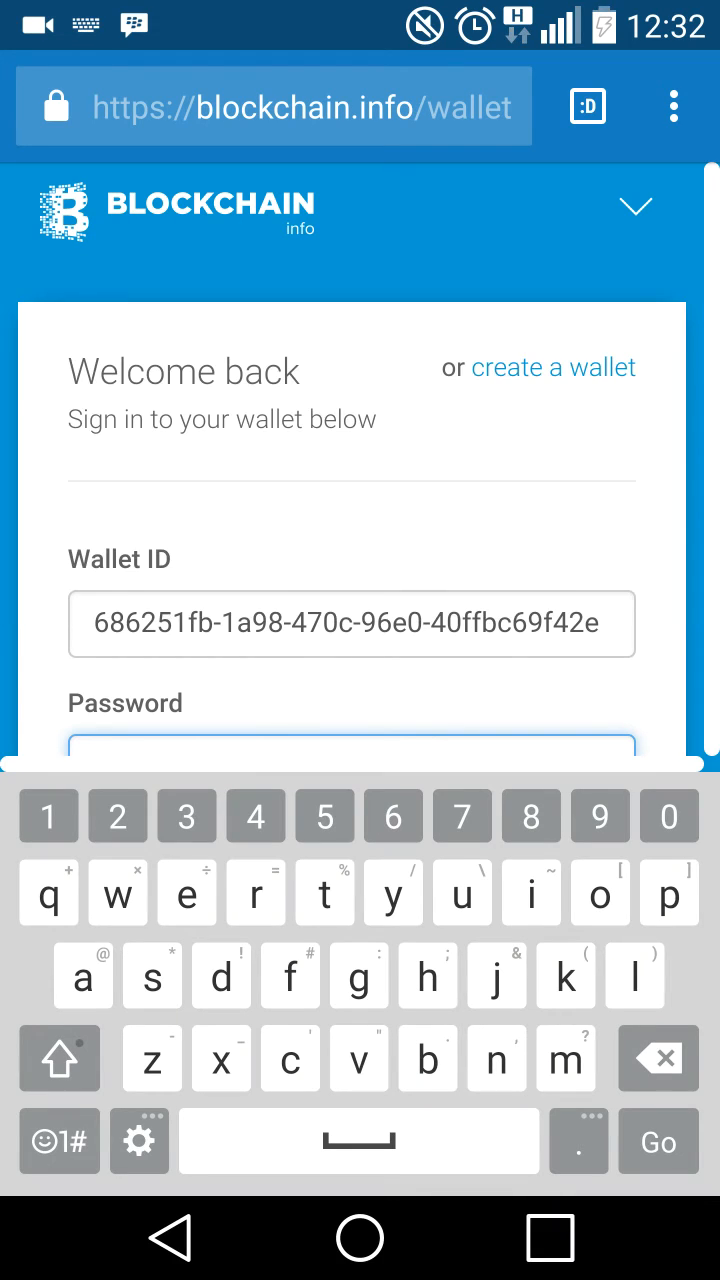
click(350, 756)
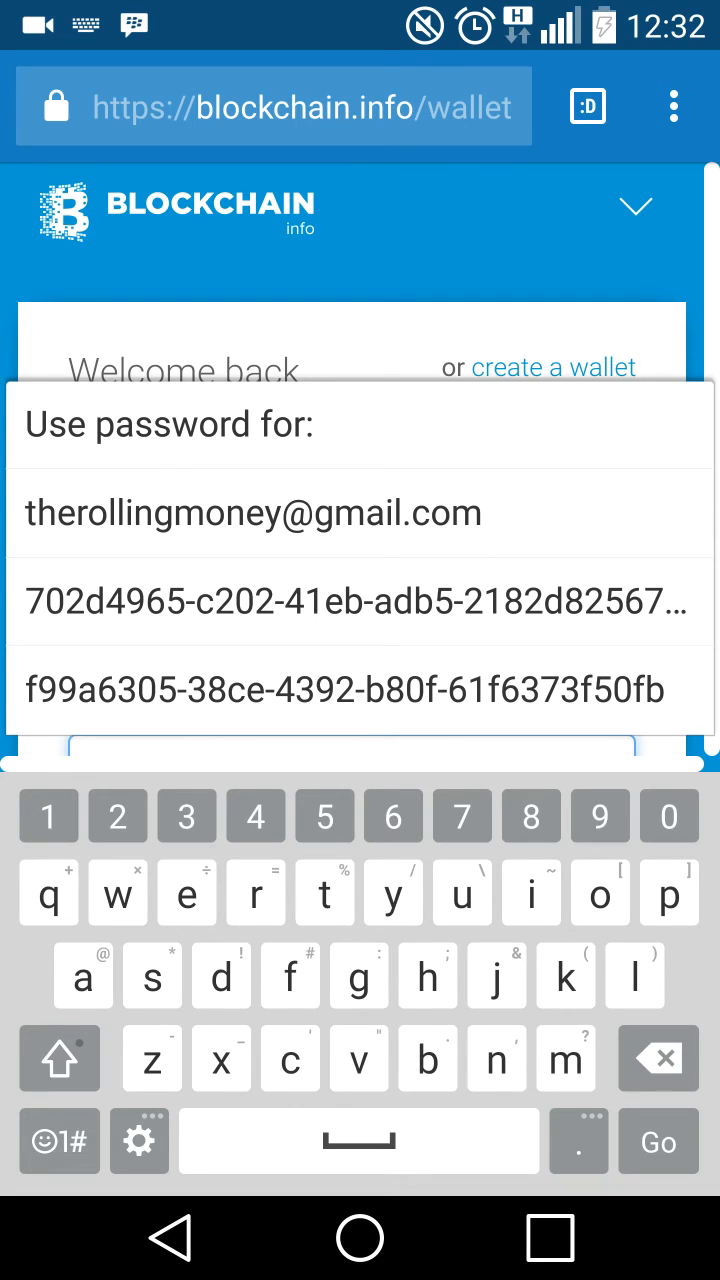
click(352, 624)
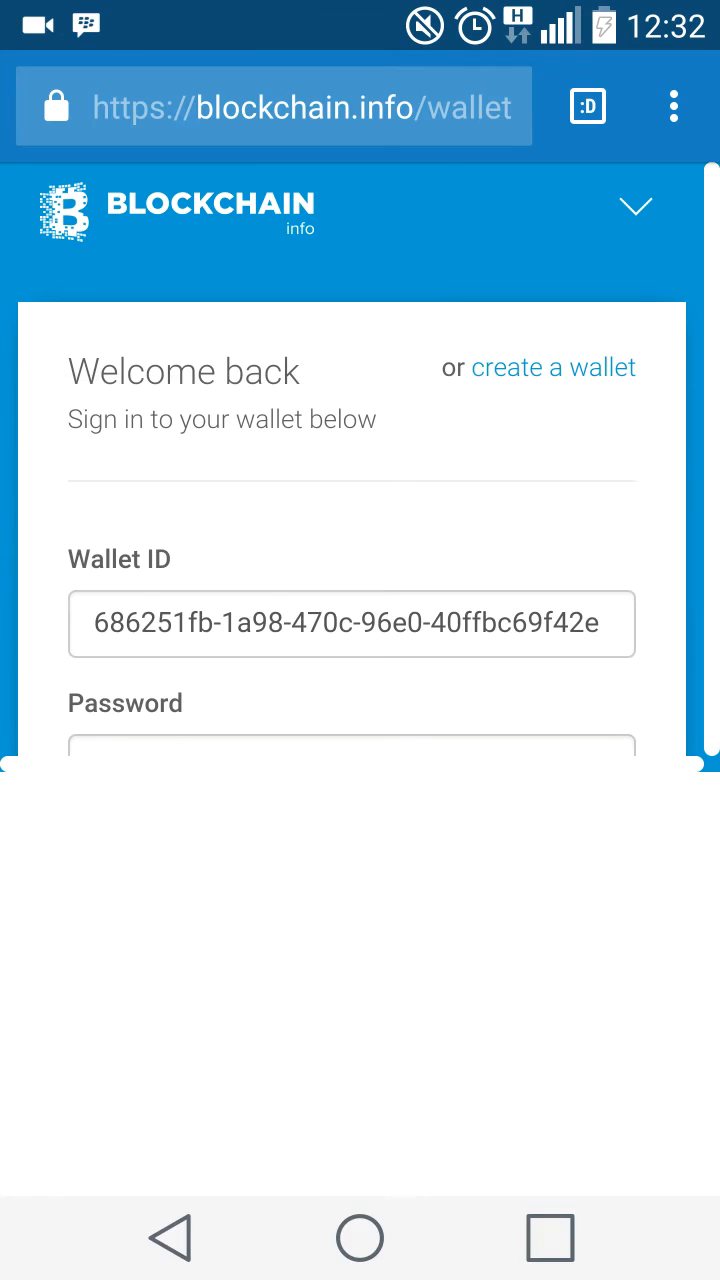
click(350, 624)
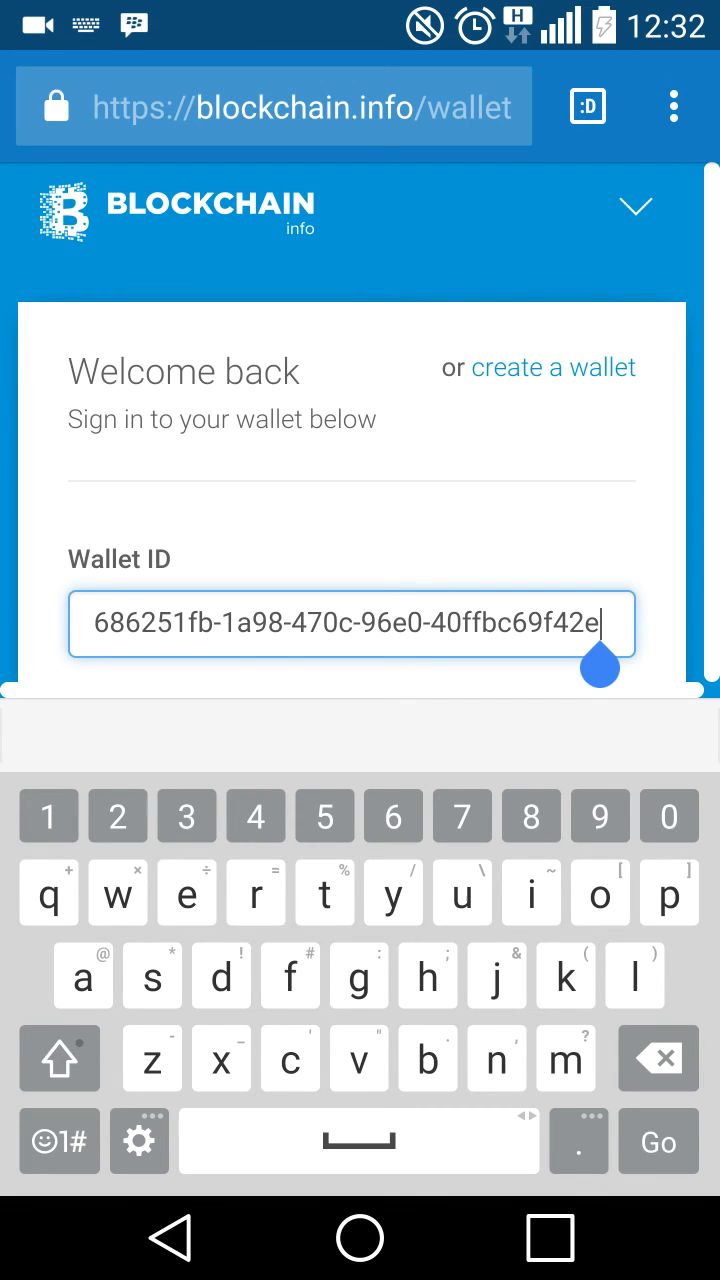
scroll(up, 3)
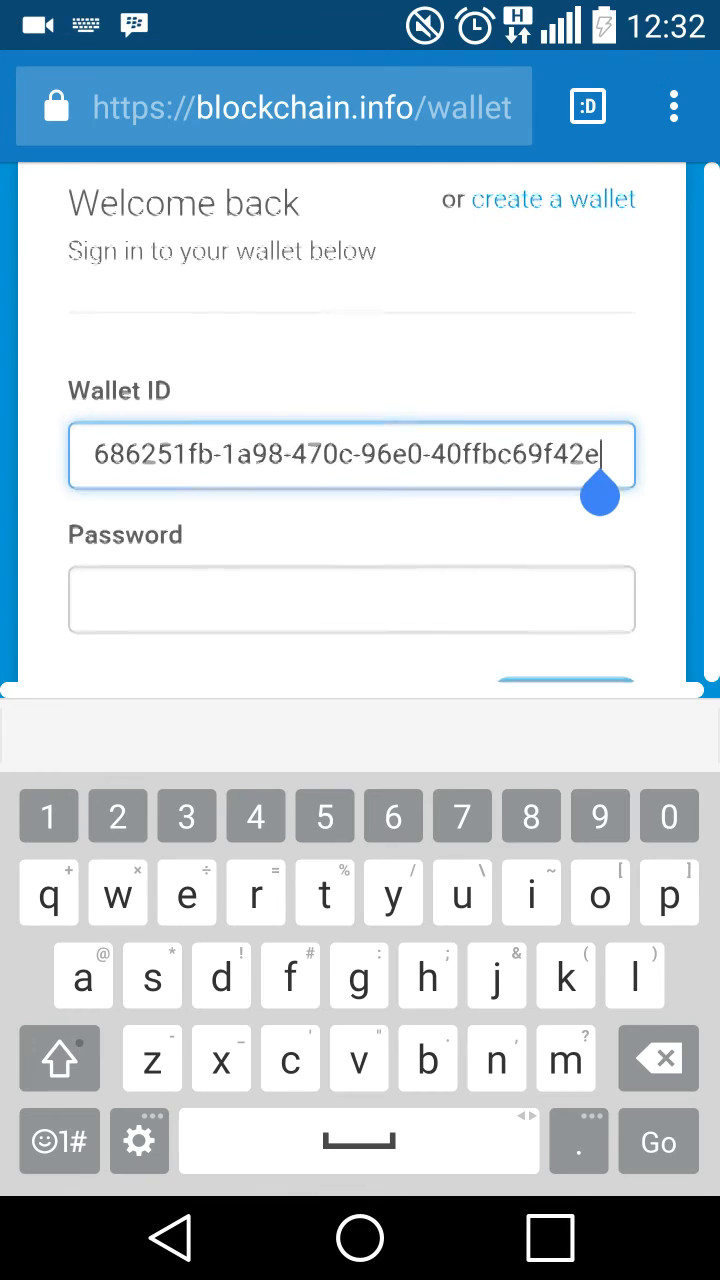
scroll(up, 3)
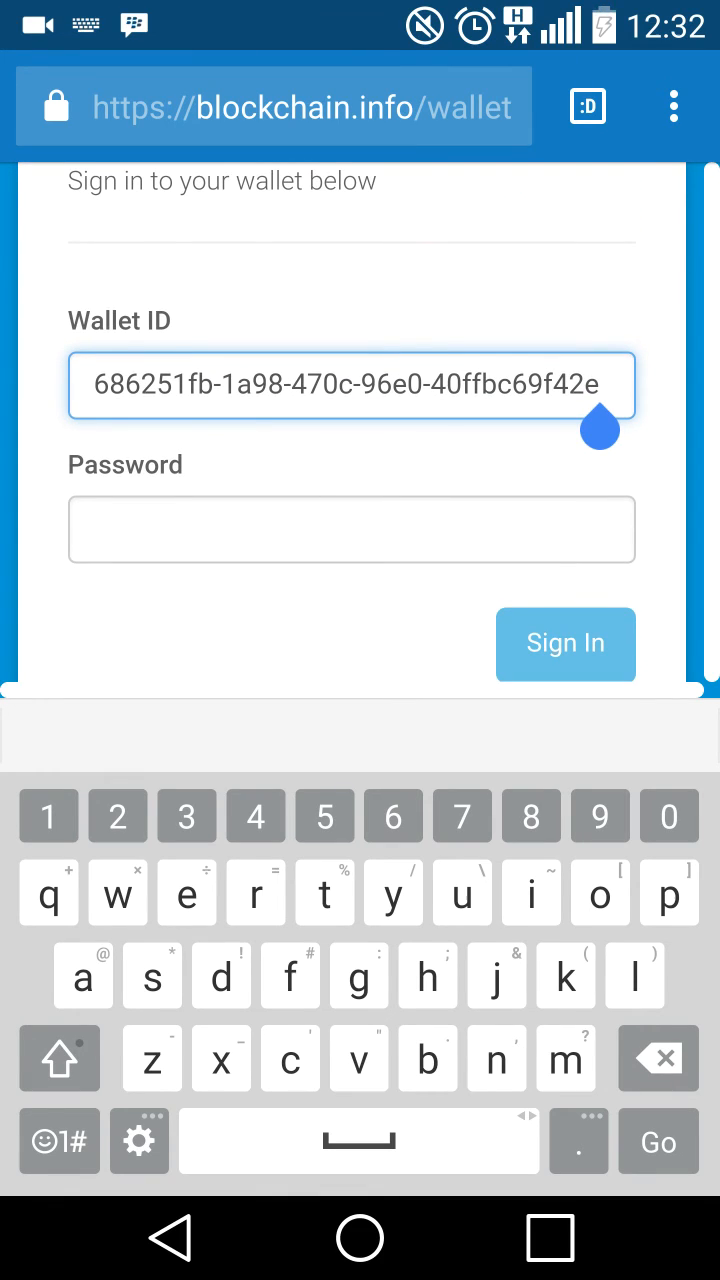